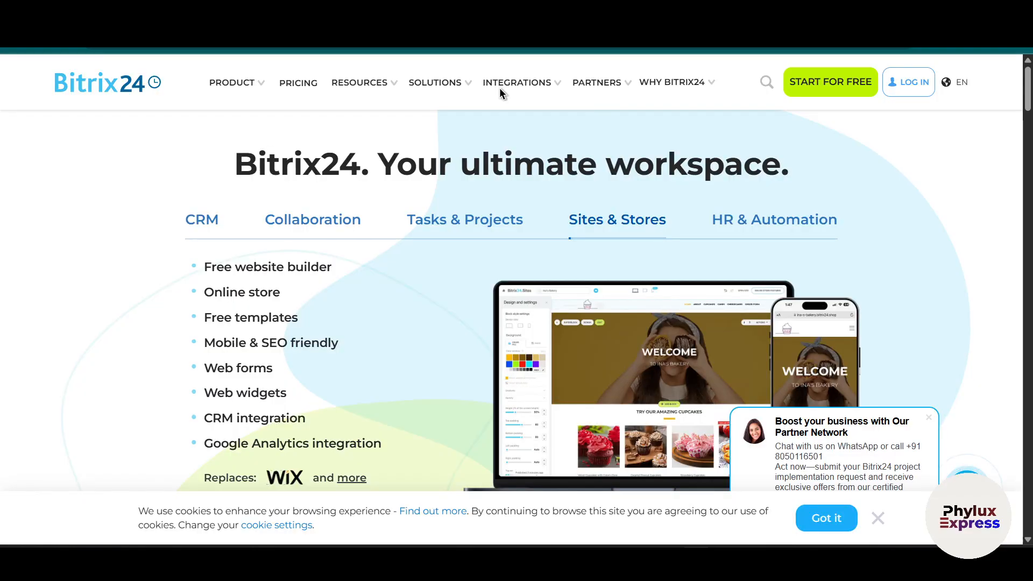
Browse the n8n homepage feature lists, then bring up My workflow 7 in the editor
click(312, 220)
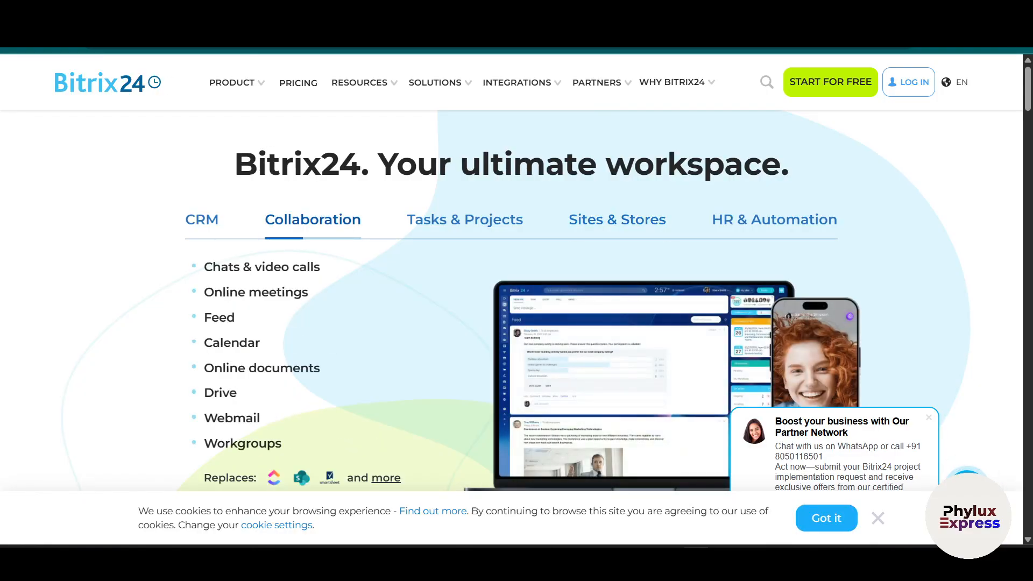
click(617, 219)
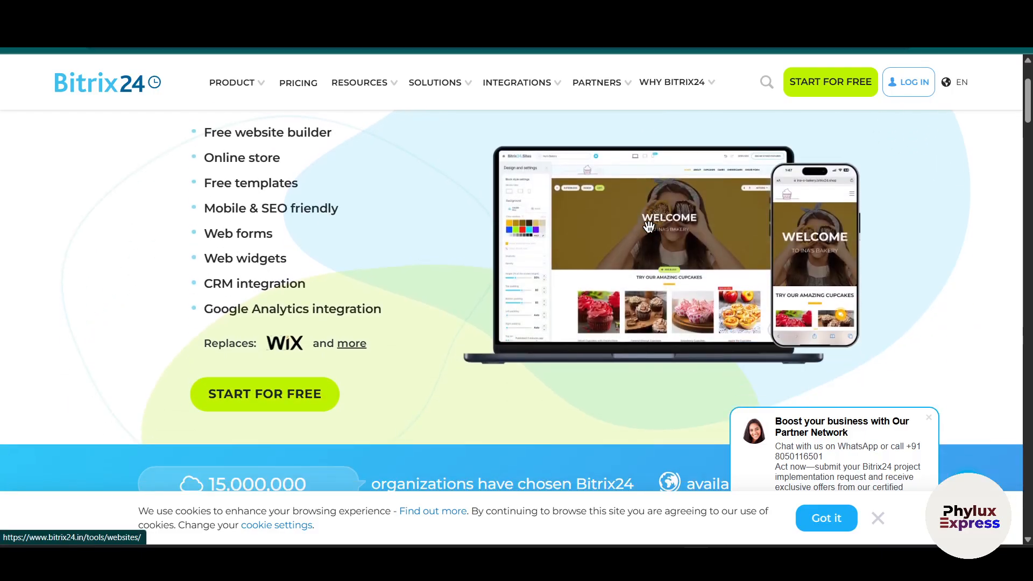
scroll(down, 3)
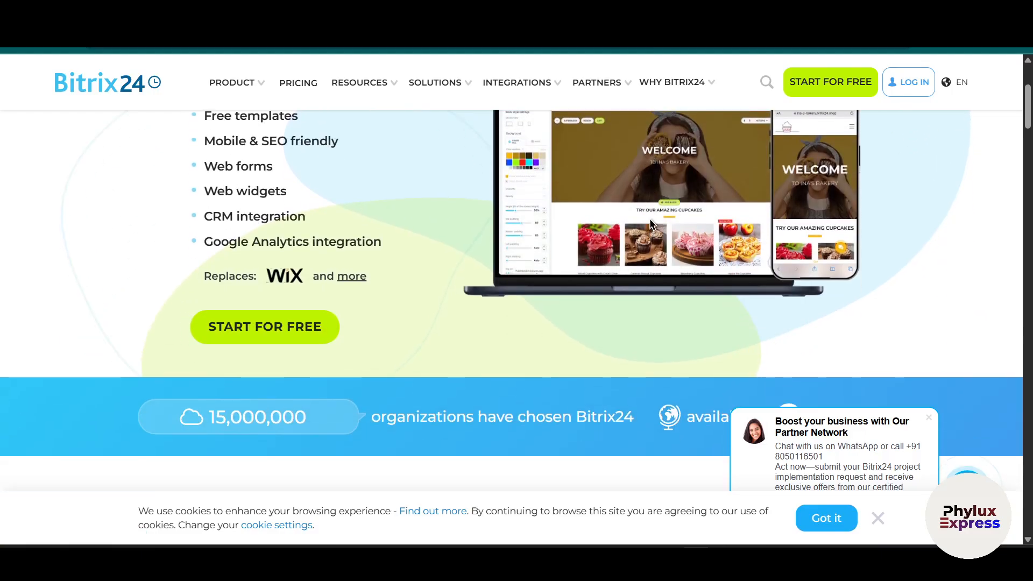
scroll(down, 3)
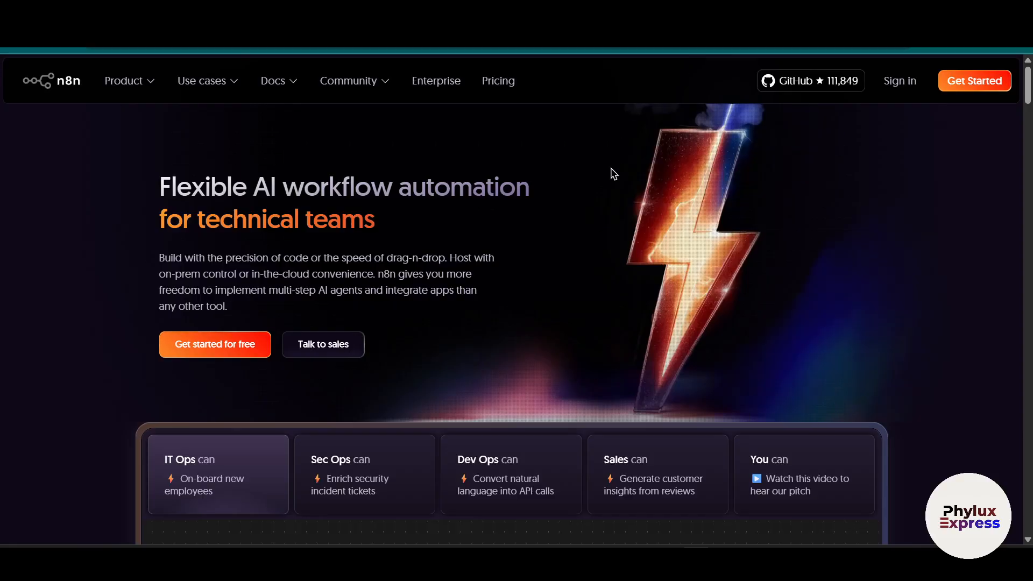
mouse_move(631, 203)
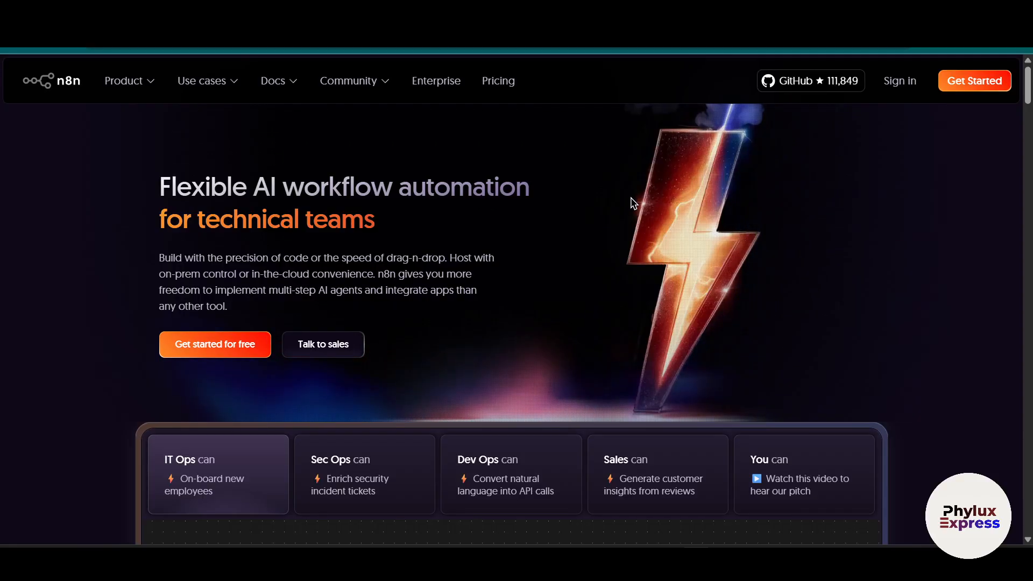
mouse_move(626, 226)
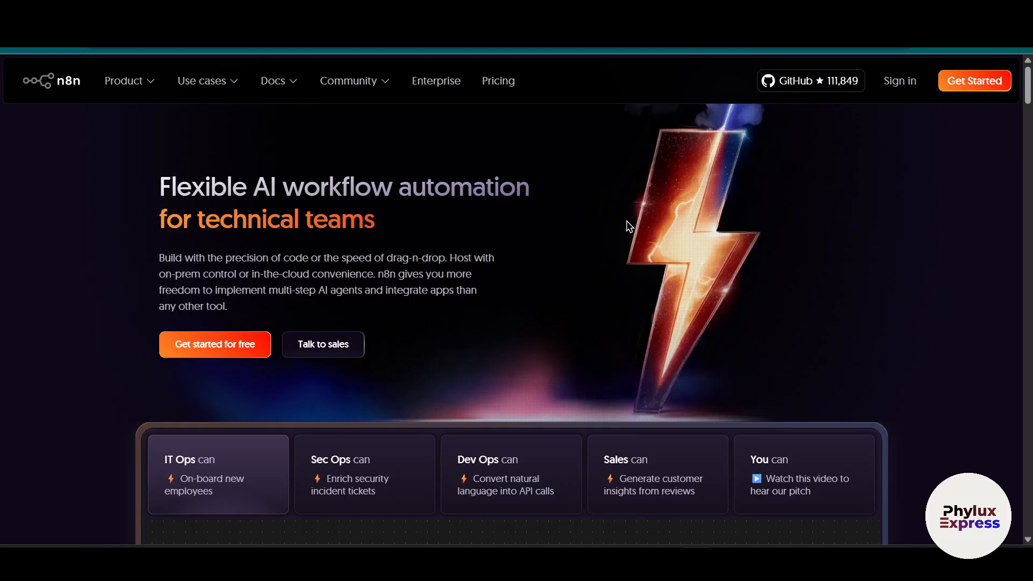
scroll(down, 3)
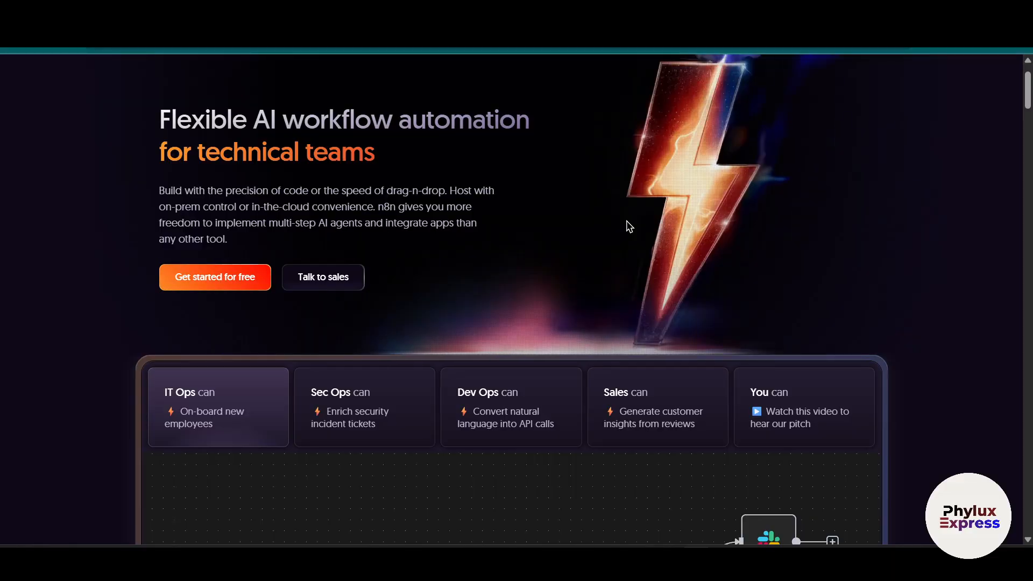
scroll(down, 3)
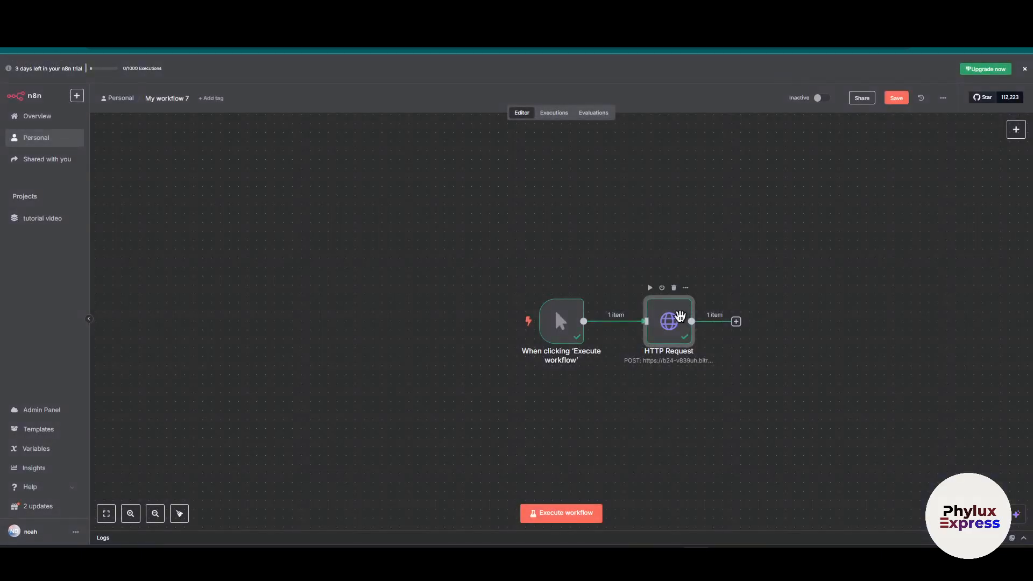
Delete the HTTP Request node, reposition the trigger, and search nodes for 'htt'
click(672, 288)
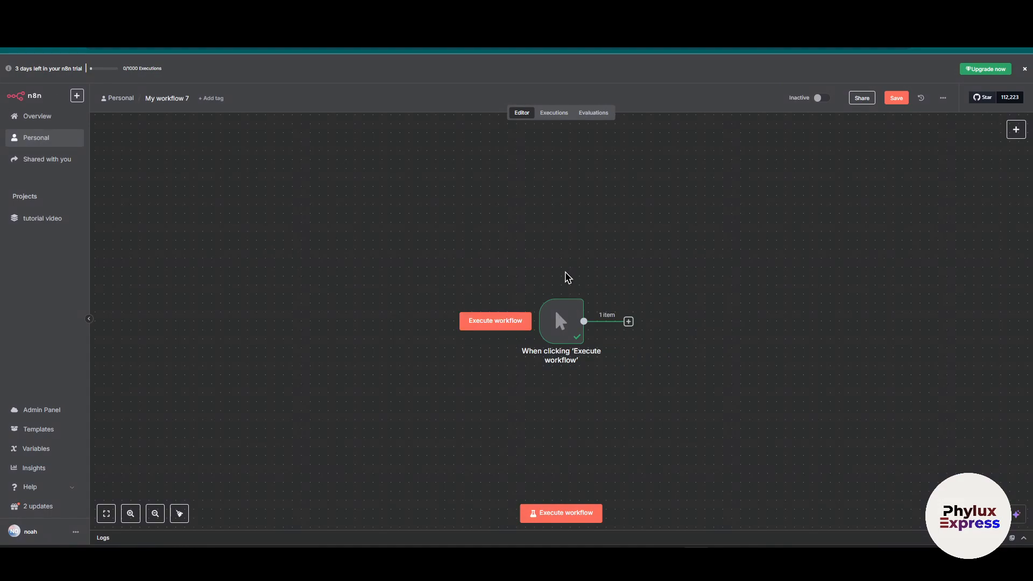
drag(561, 321, 472, 294)
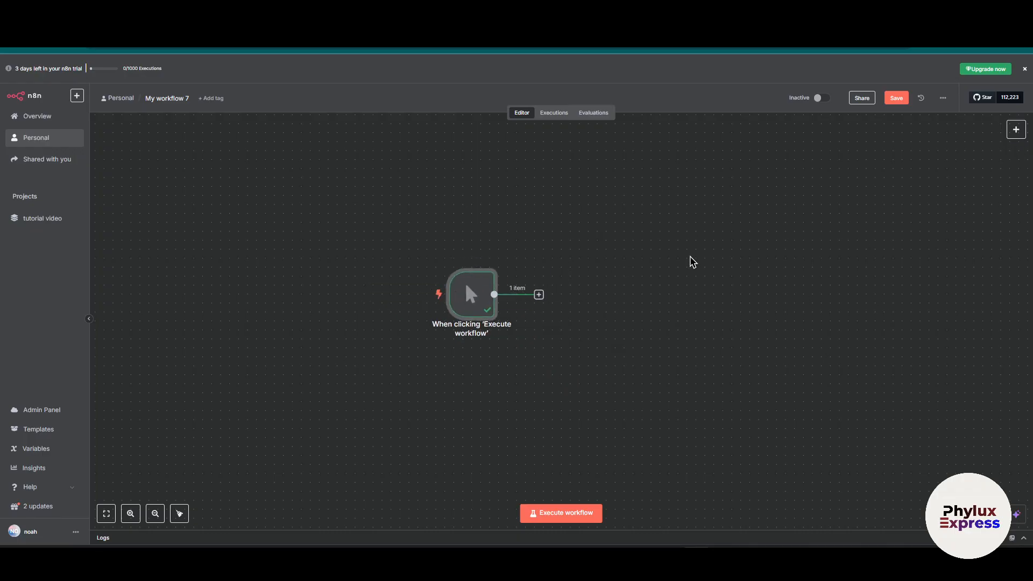
click(538, 295)
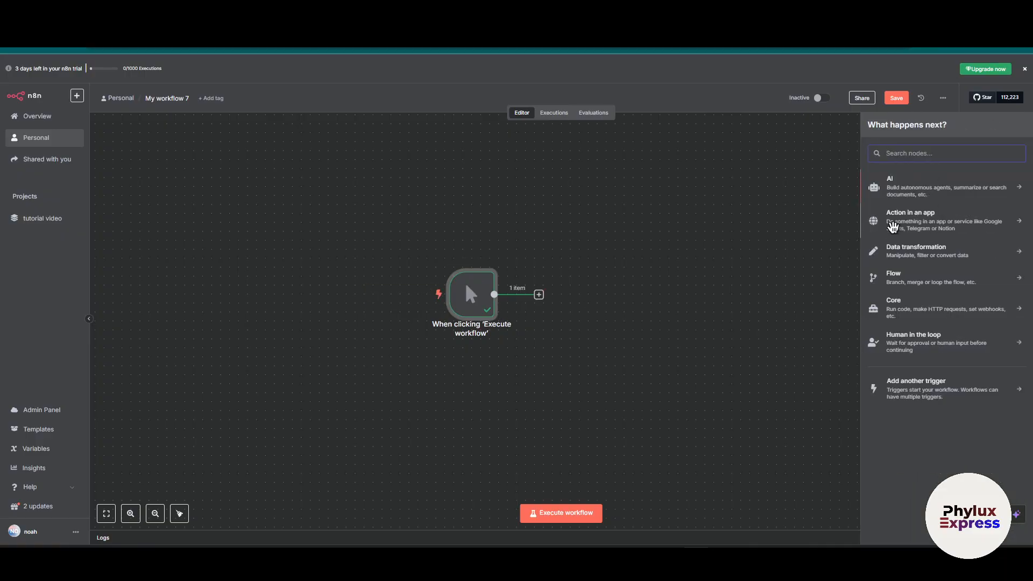
text(htt)
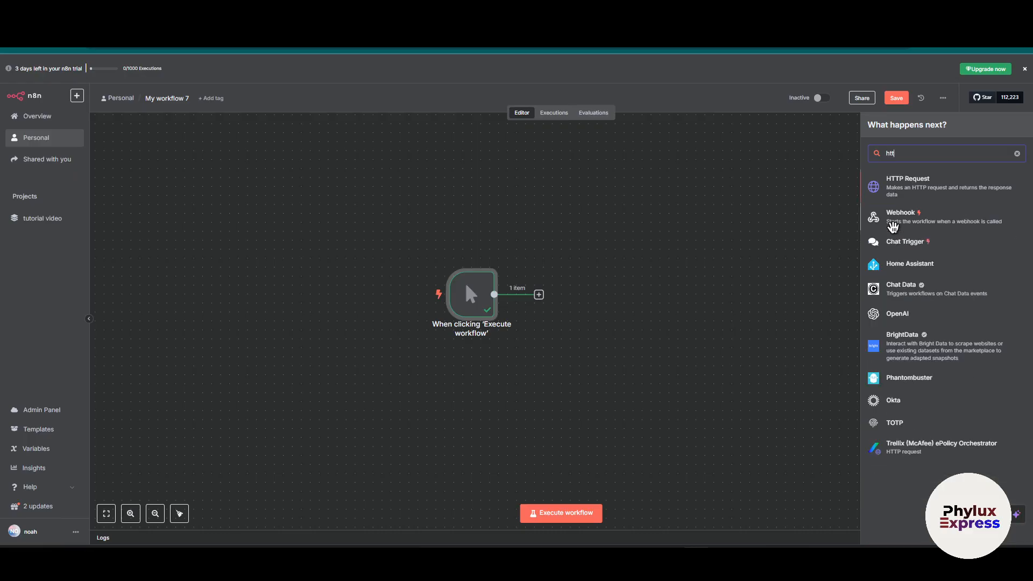
click(908, 183)
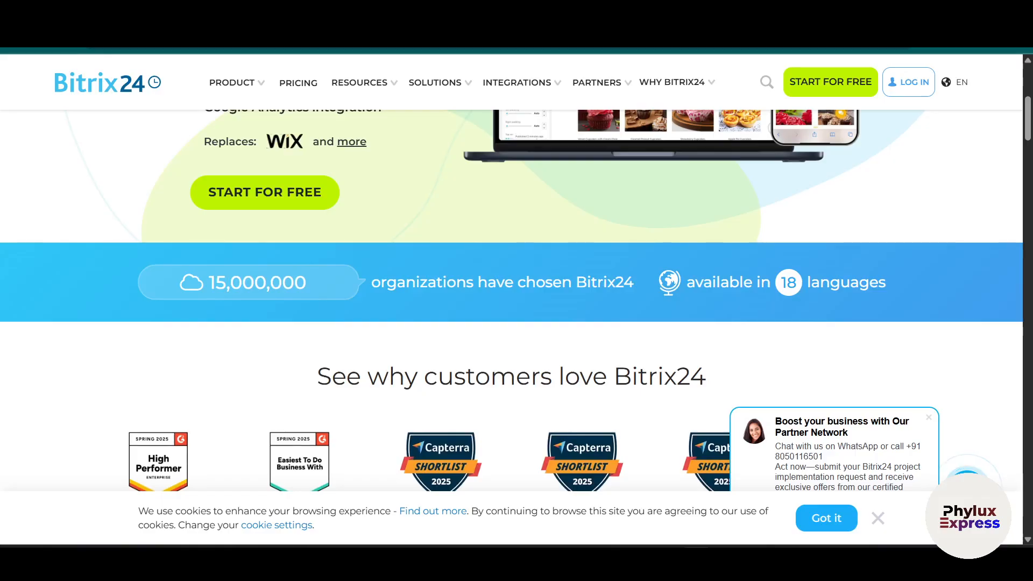
Google 'bitrix' and open the Bitrix24 Official Website result
scroll(up, 3)
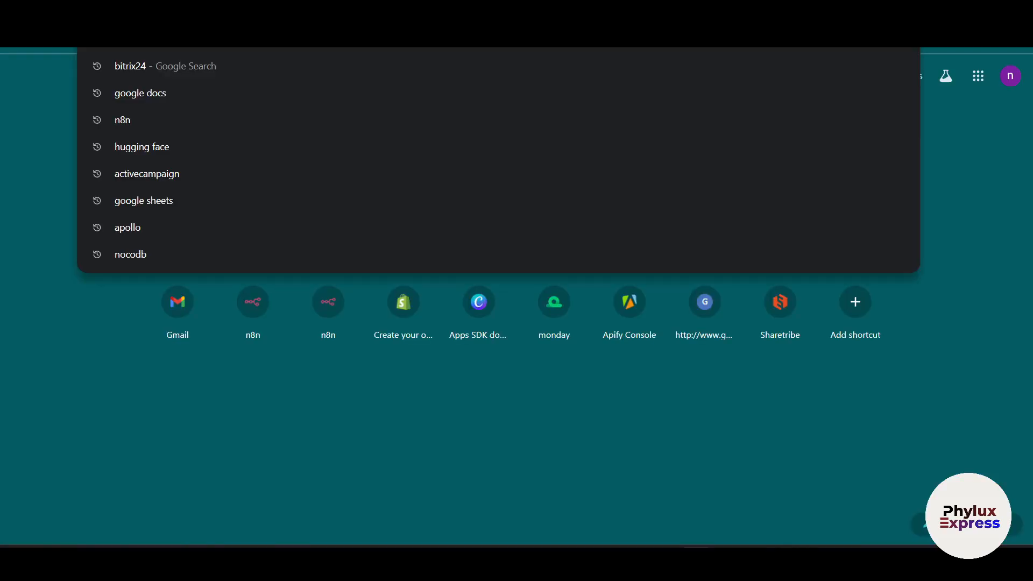
text(britrix)
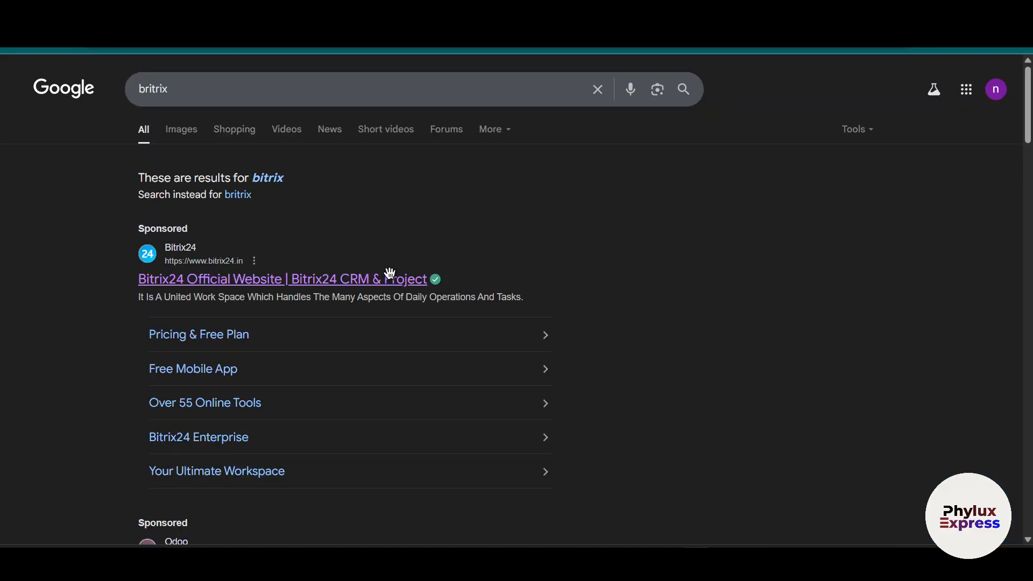
click(282, 278)
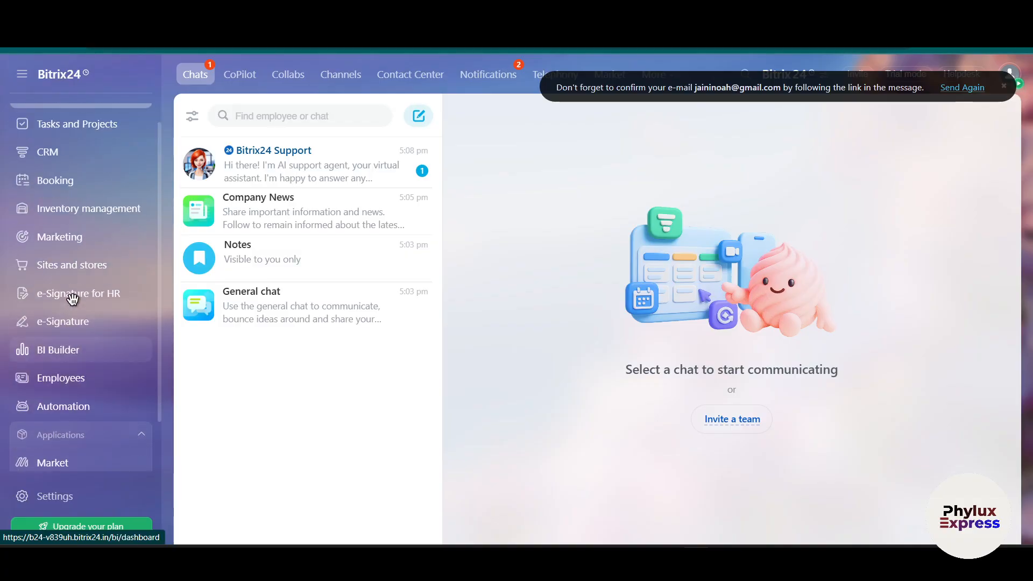
Open Developer resources from the Bitrix24 sidebar and review the Common use cases
scroll(down, 3)
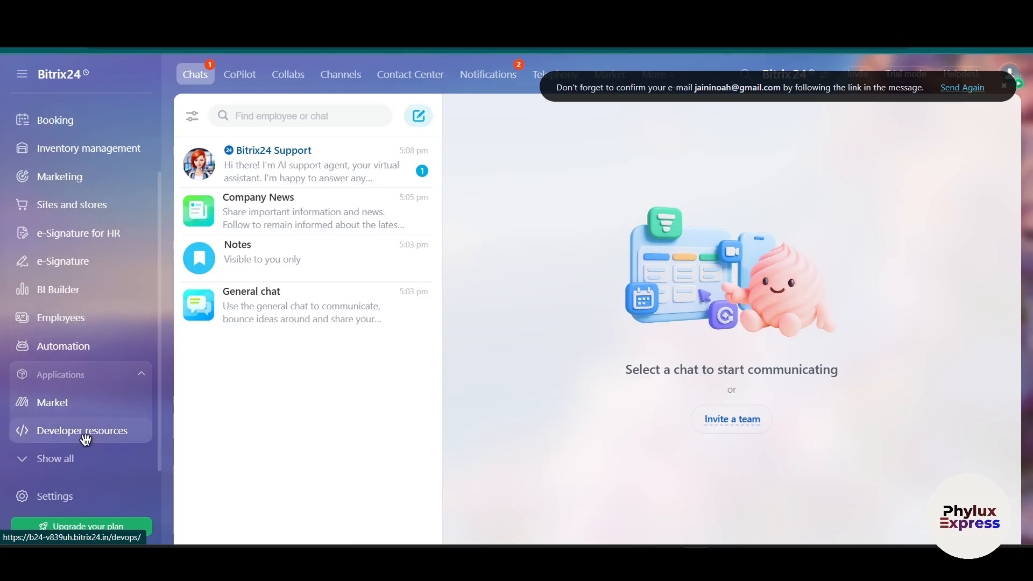
click(84, 431)
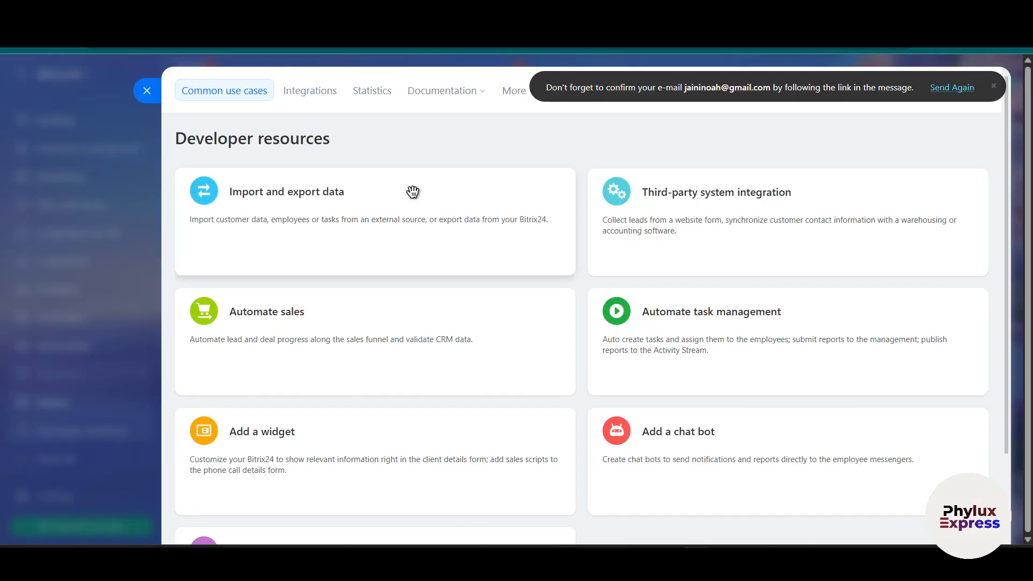
scroll(down, 3)
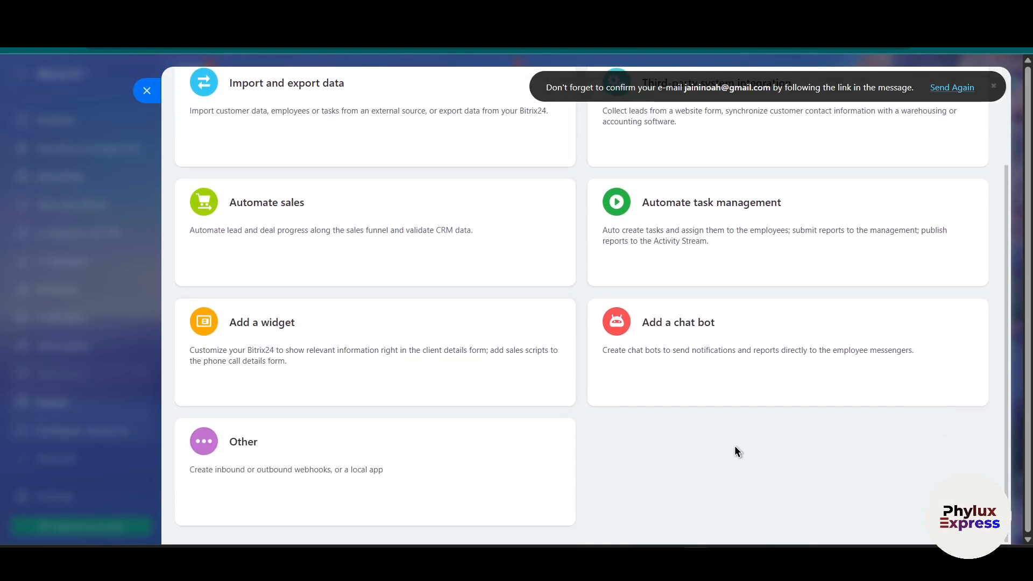
mouse_move(673, 443)
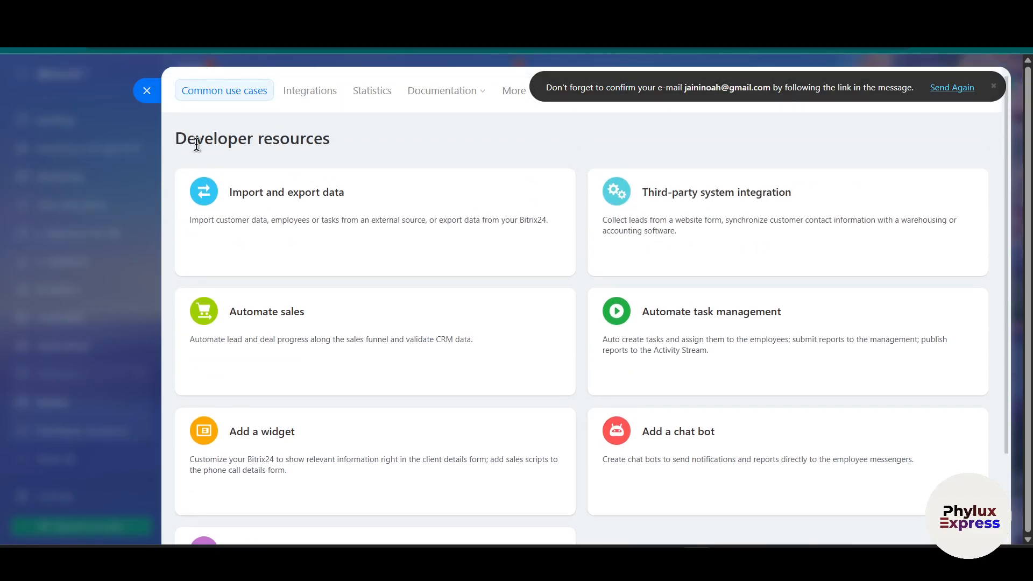
Review the Request builder and permission scopes, then click GENERATE NEW for a webhook URL
scroll(down, 3)
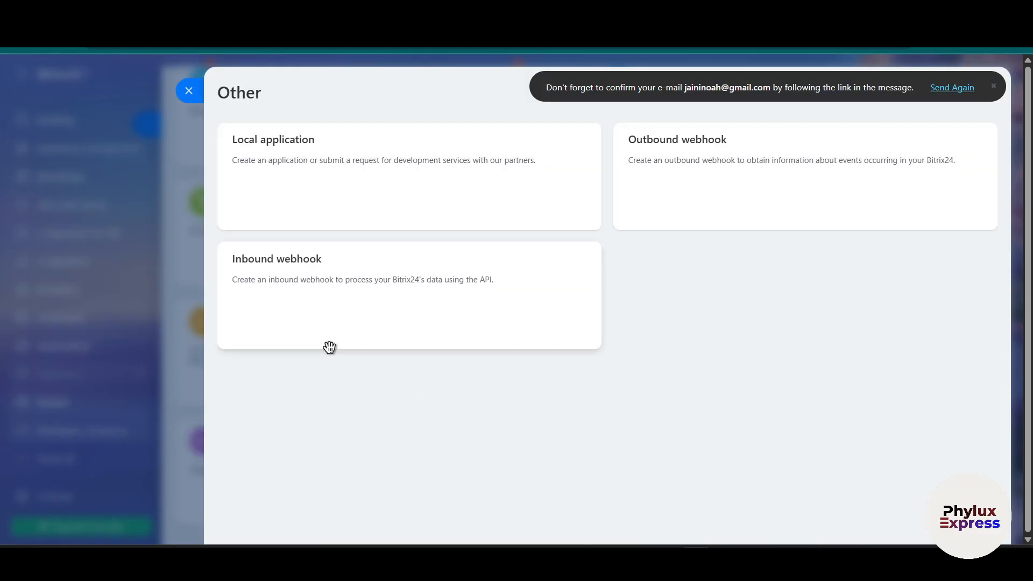
mouse_move(402, 284)
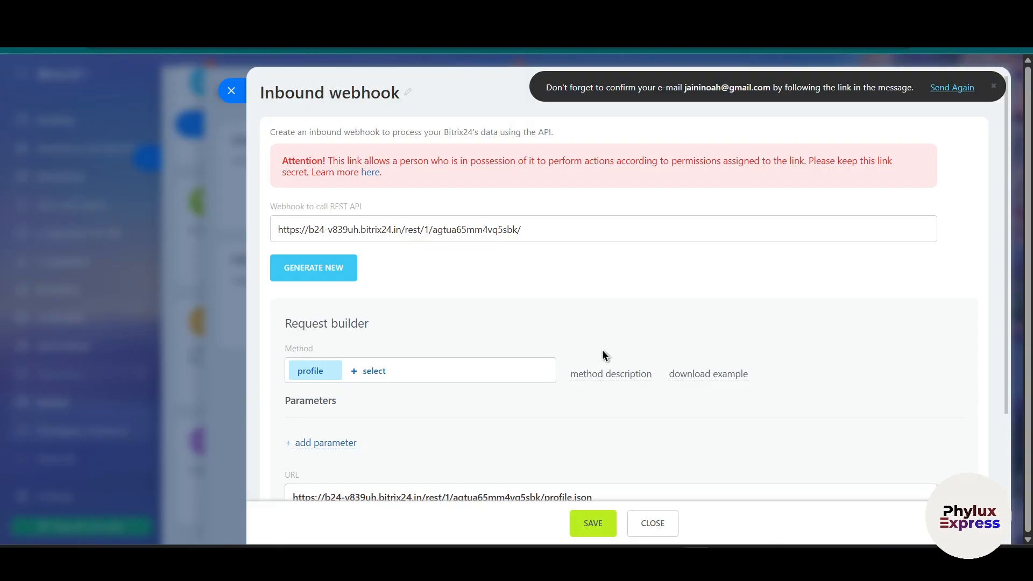
double_click(286, 206)
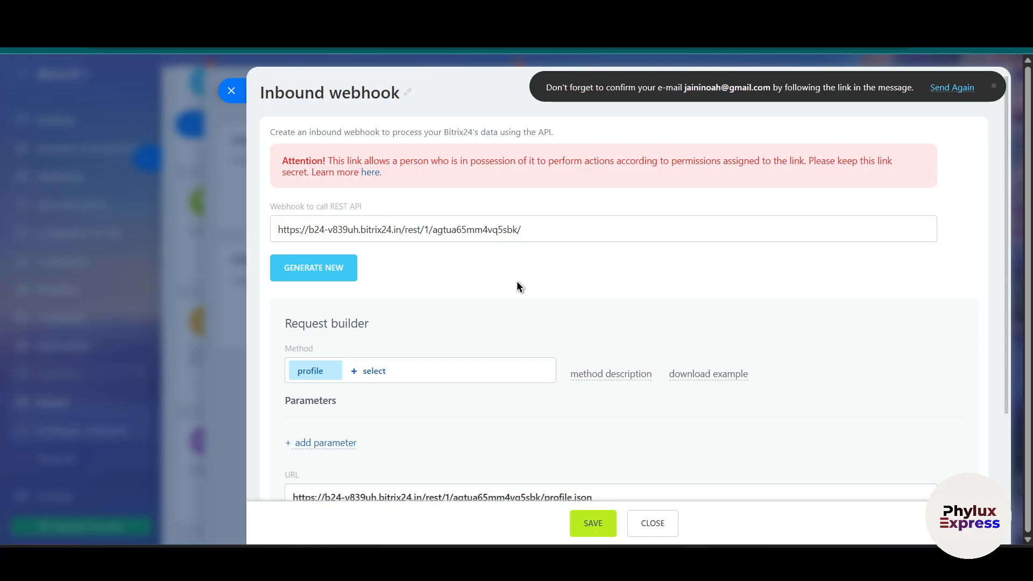
scroll(down, 3)
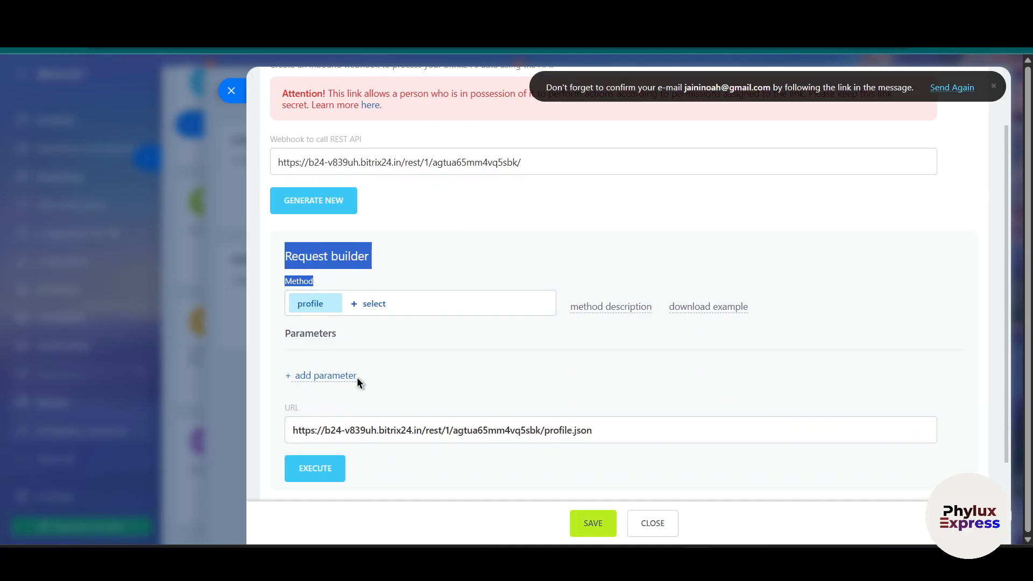
scroll(down, 3)
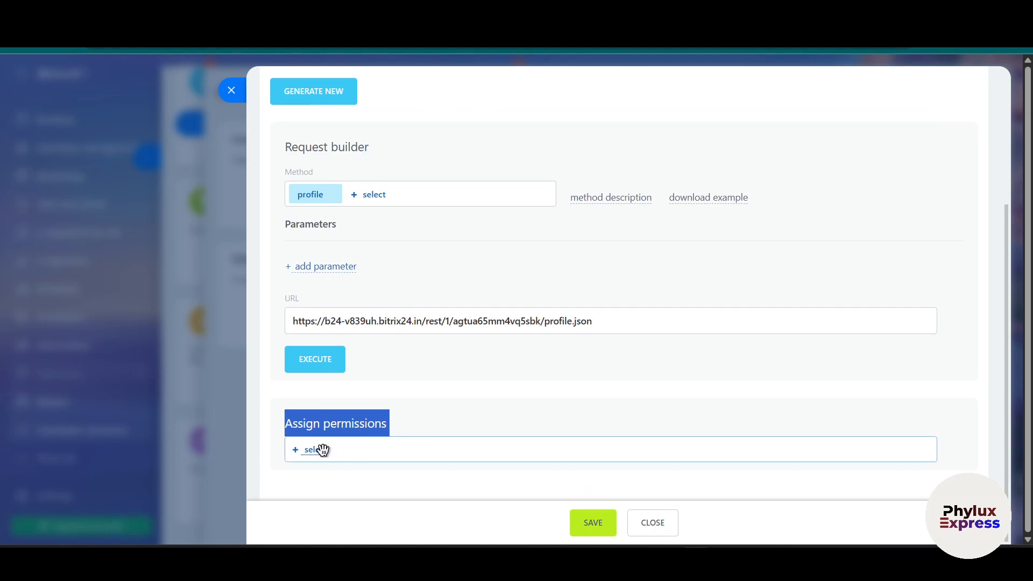
click(310, 450)
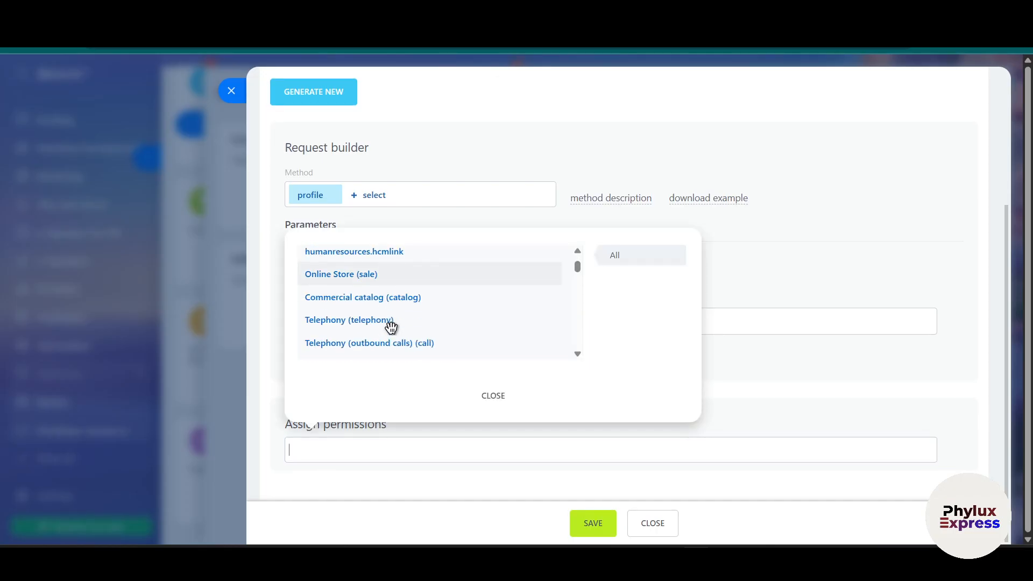
scroll(down, 3)
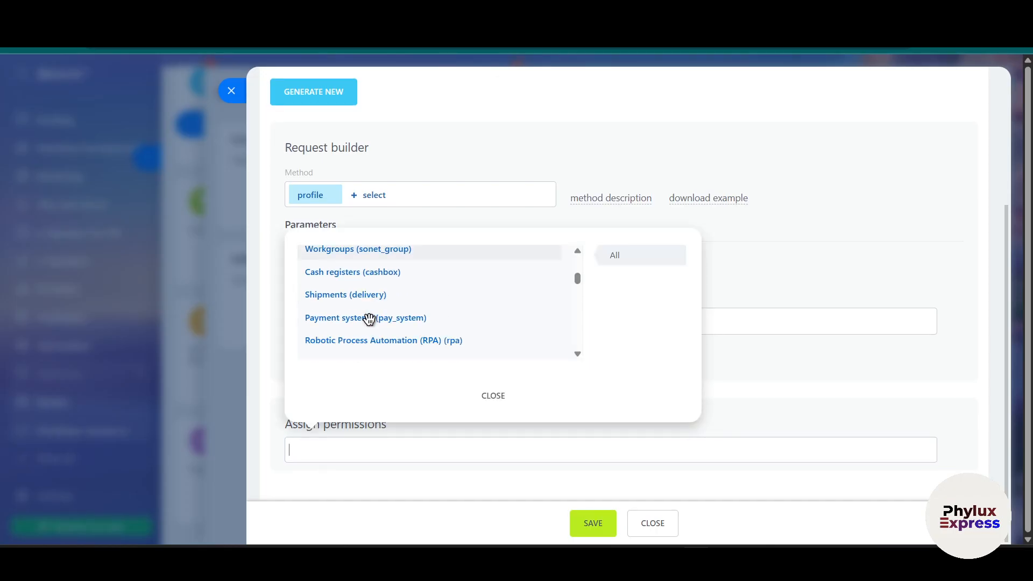
click(328, 314)
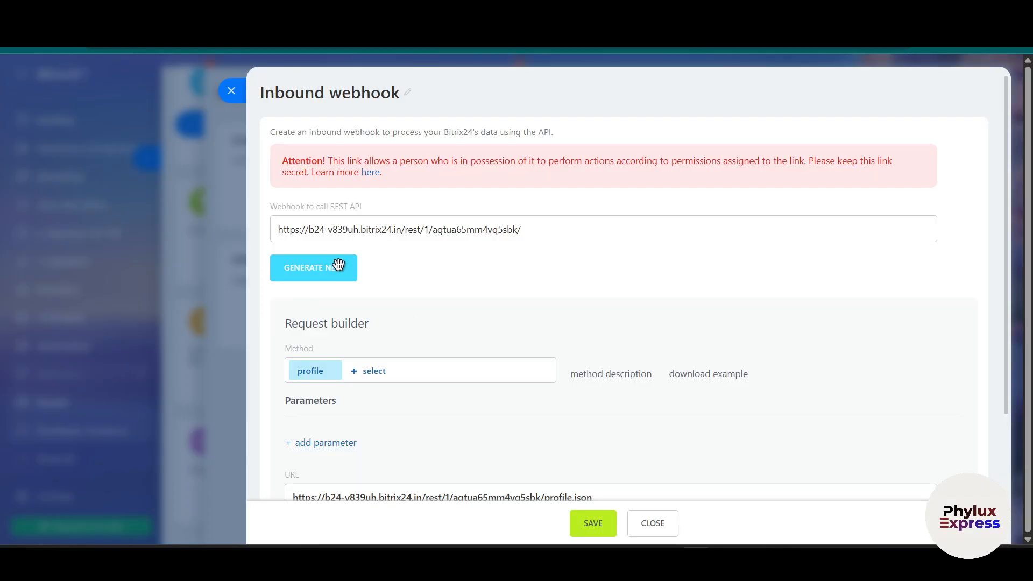
click(313, 267)
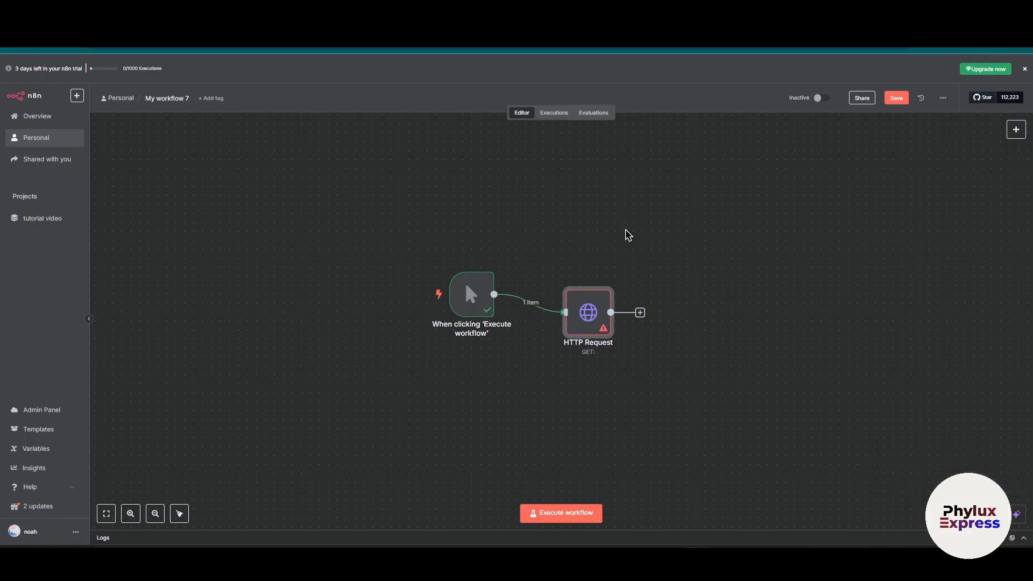
mouse_move(693, 205)
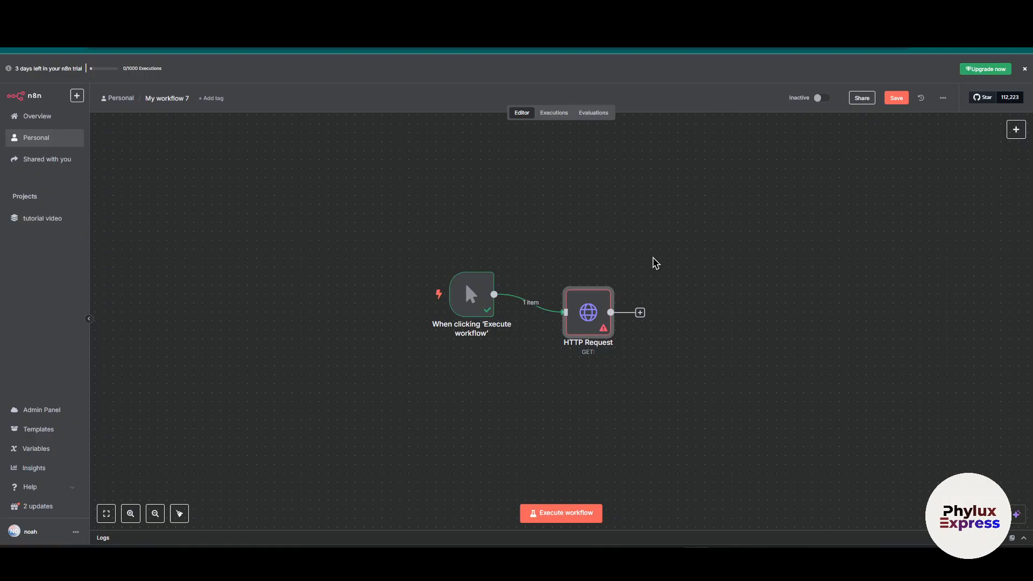
mouse_move(608, 297)
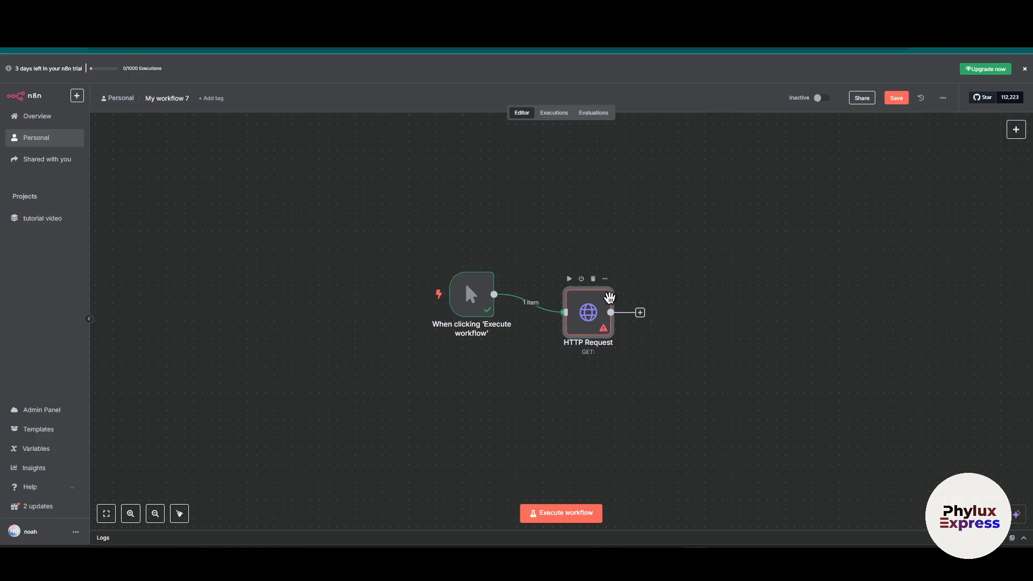
mouse_move(596, 309)
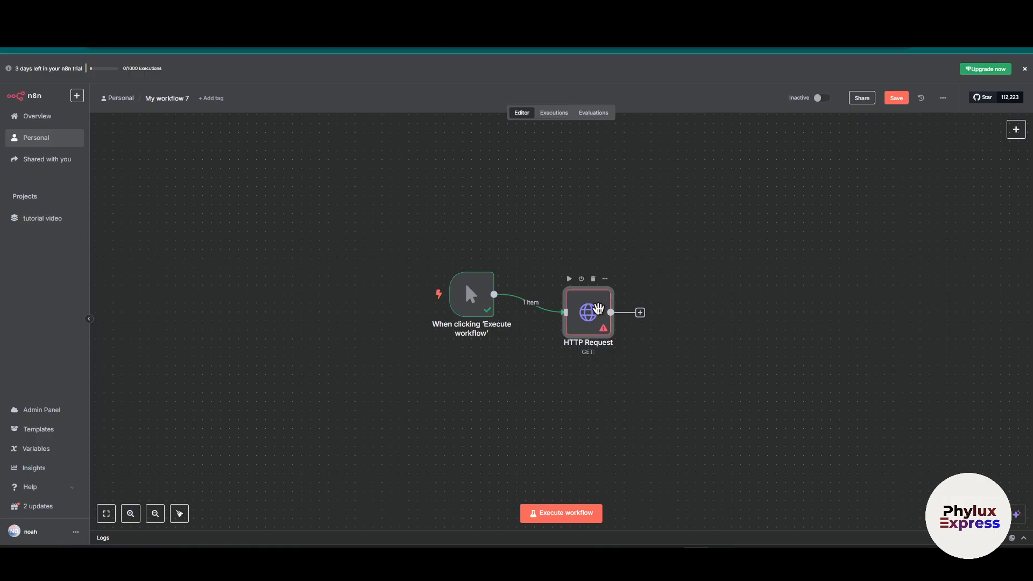
Set the HTTP Request node's Method to POST
double_click(587, 312)
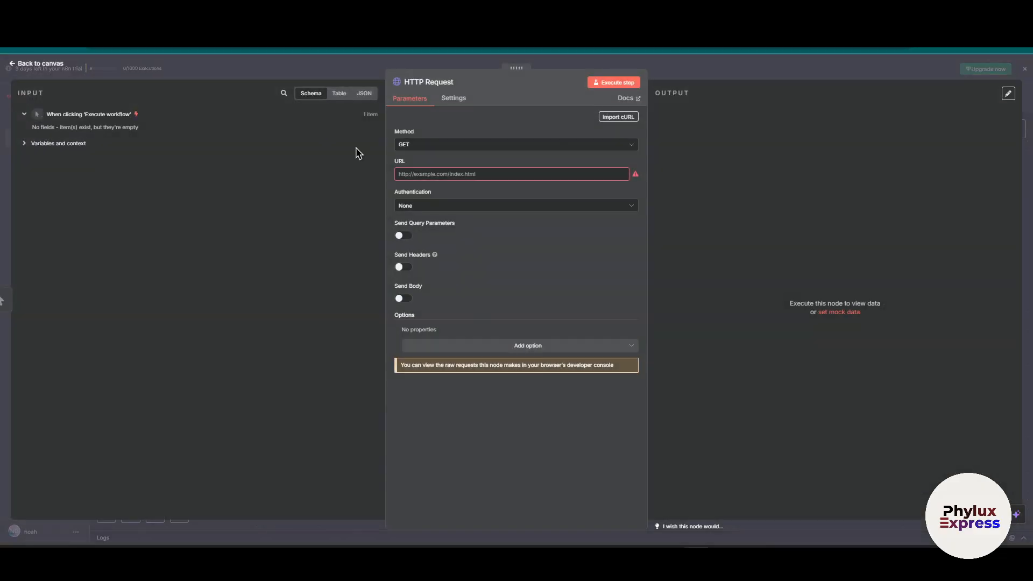
click(516, 143)
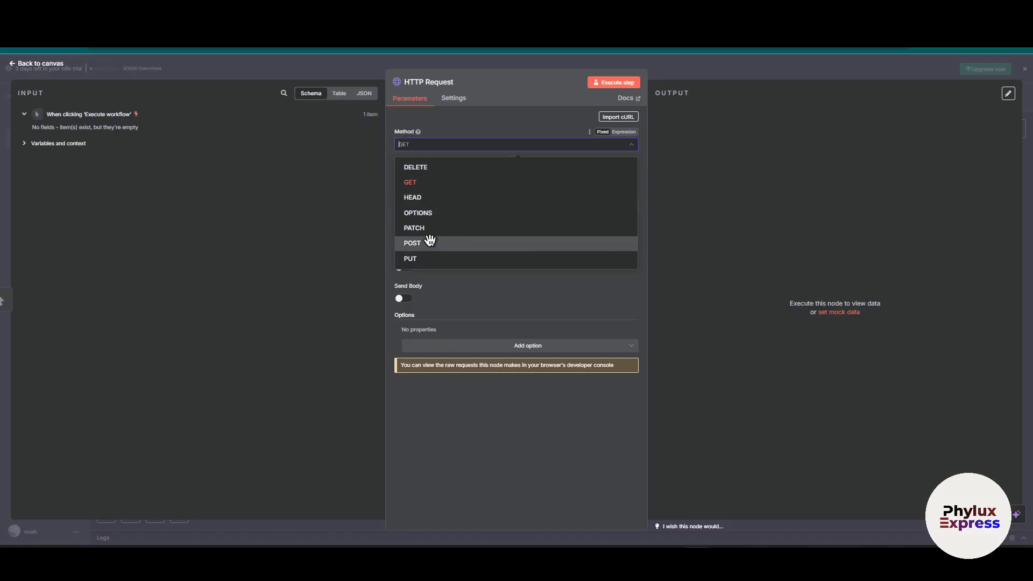
click(413, 243)
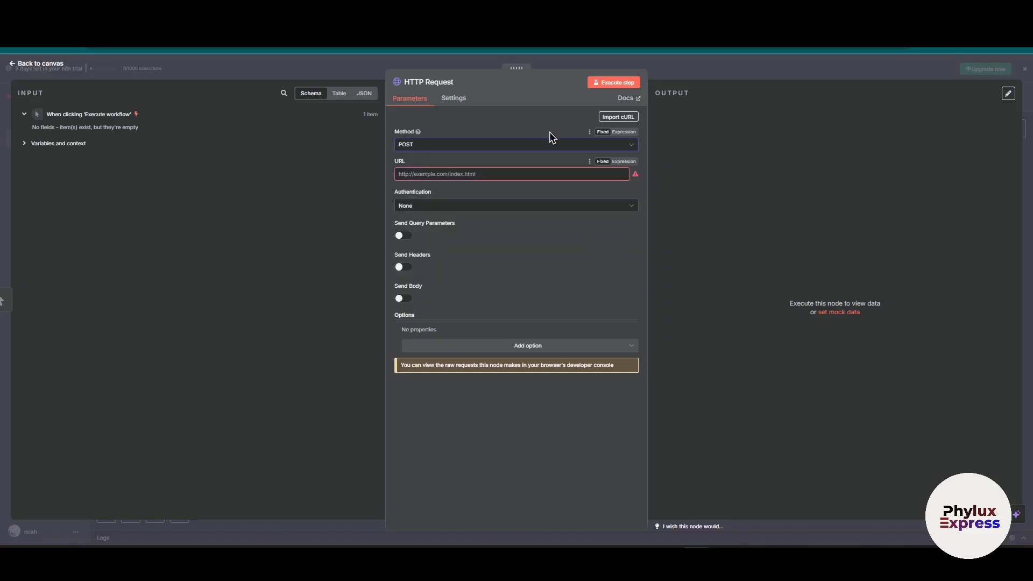
mouse_move(543, 143)
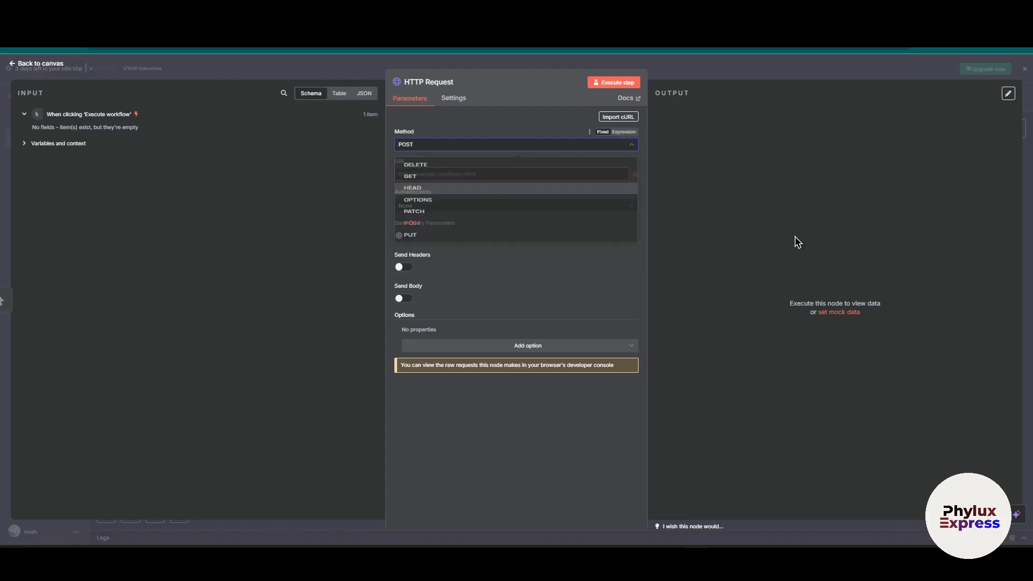
click(405, 144)
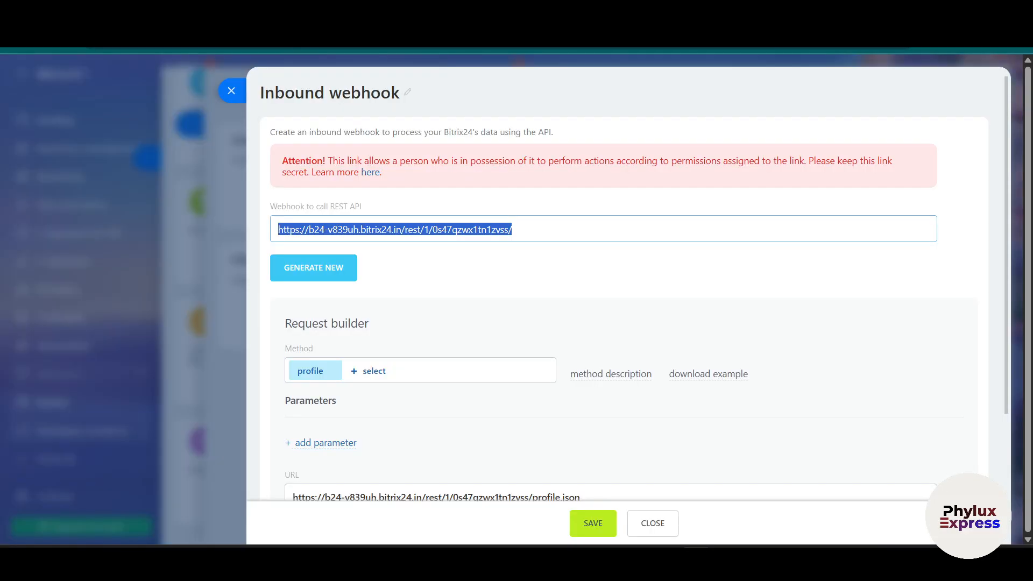
mouse_move(627, 229)
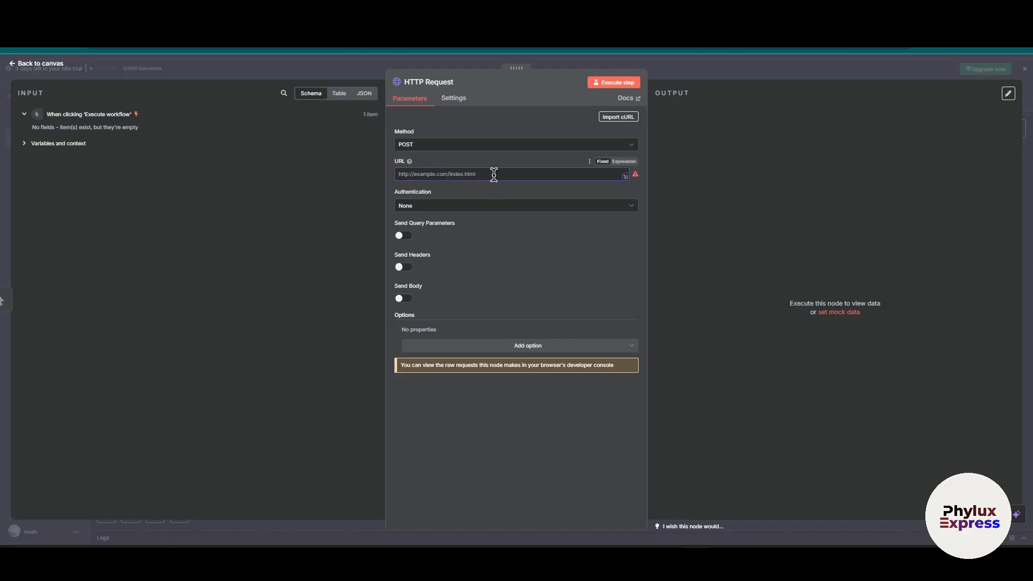
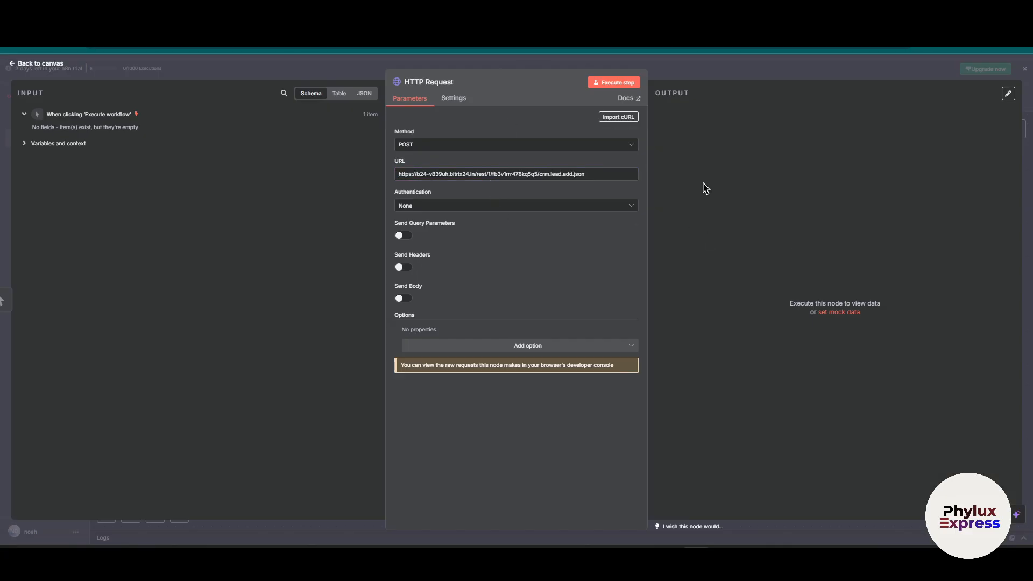
mouse_move(748, 201)
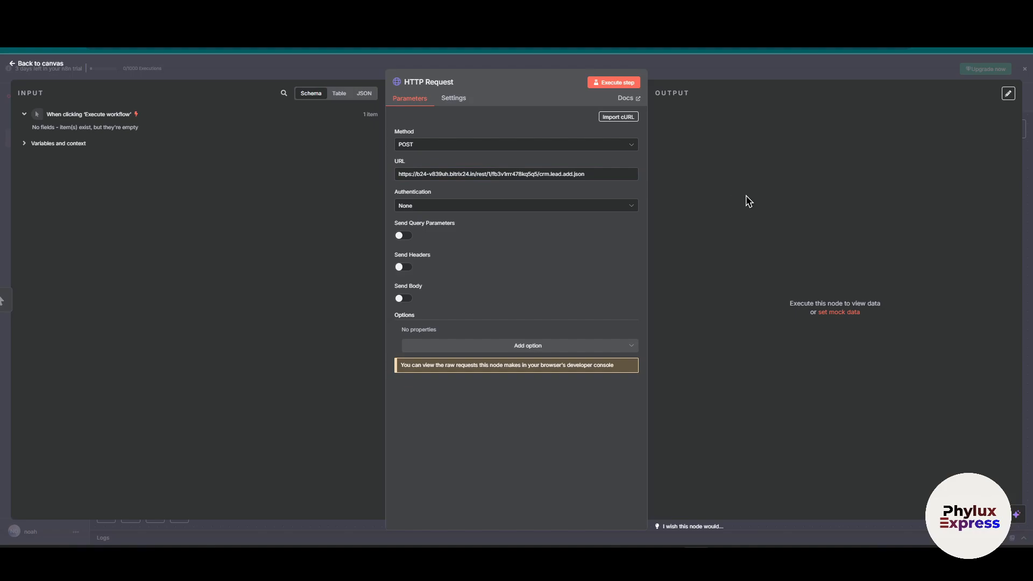
mouse_move(754, 197)
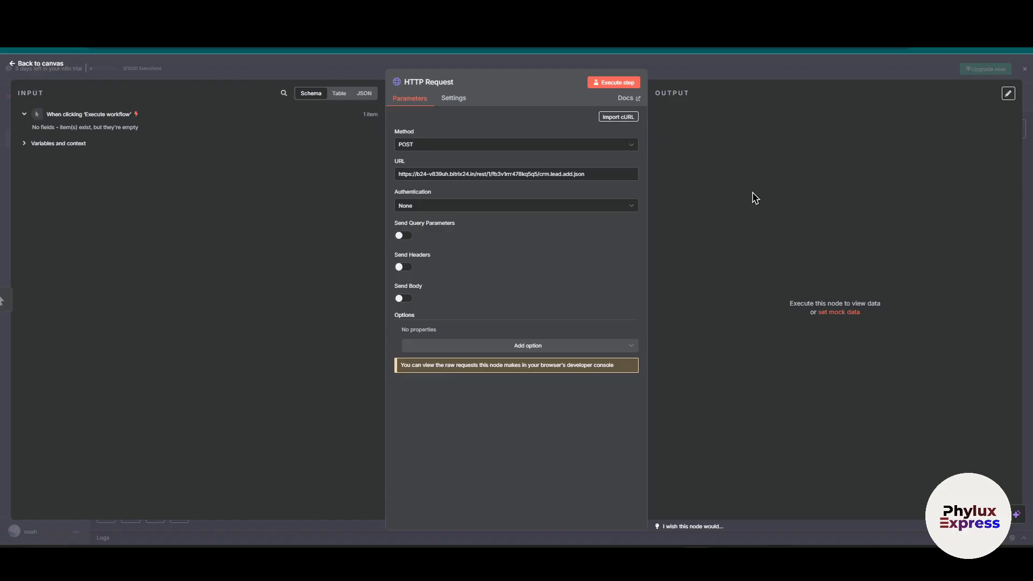
mouse_move(758, 223)
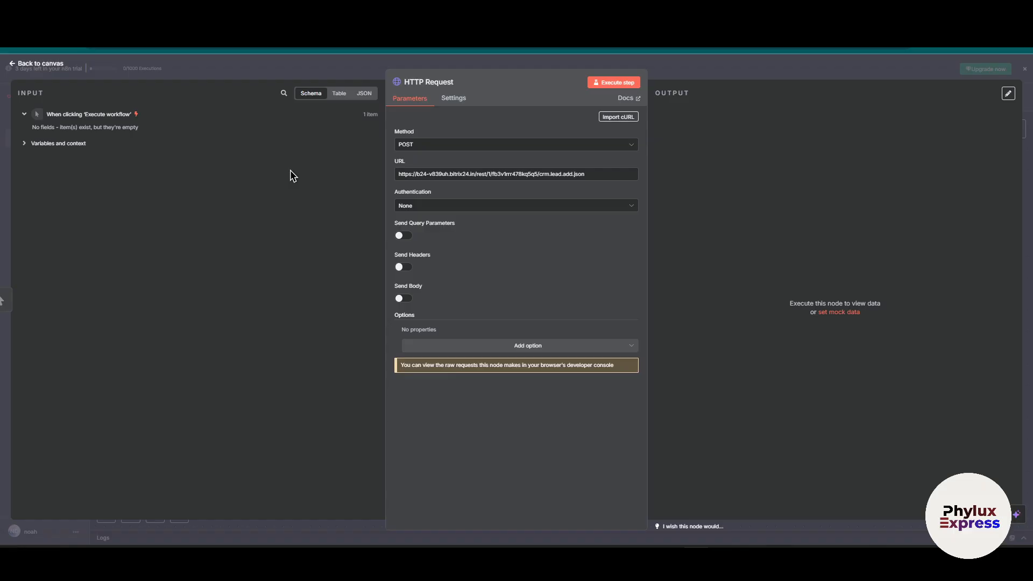
mouse_move(281, 173)
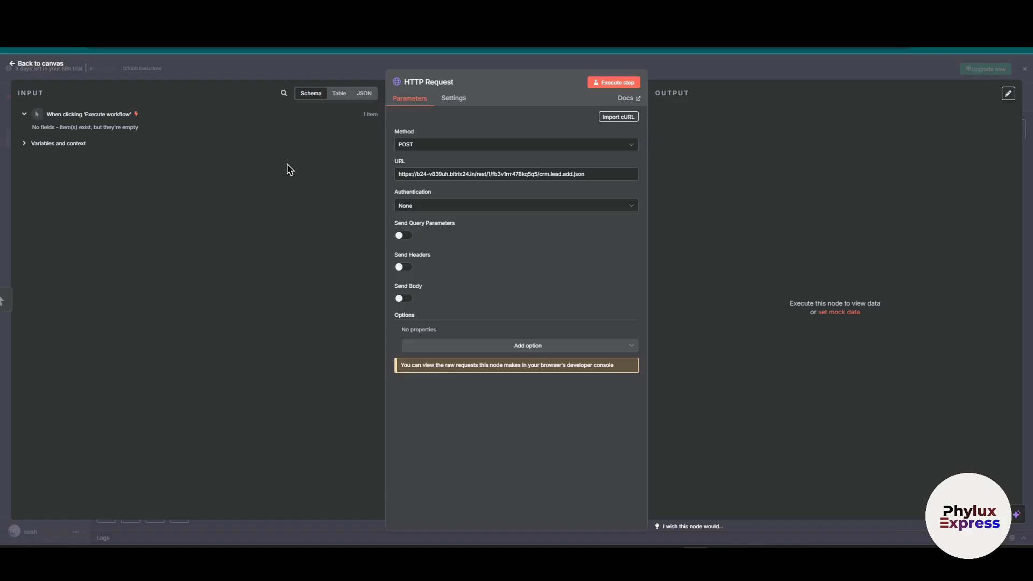
mouse_move(273, 190)
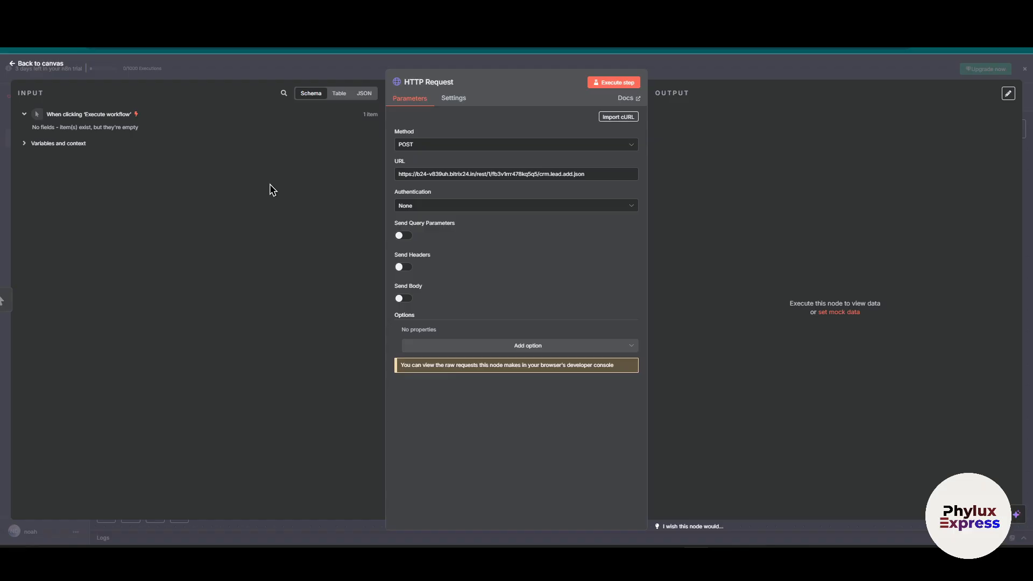
click(516, 174)
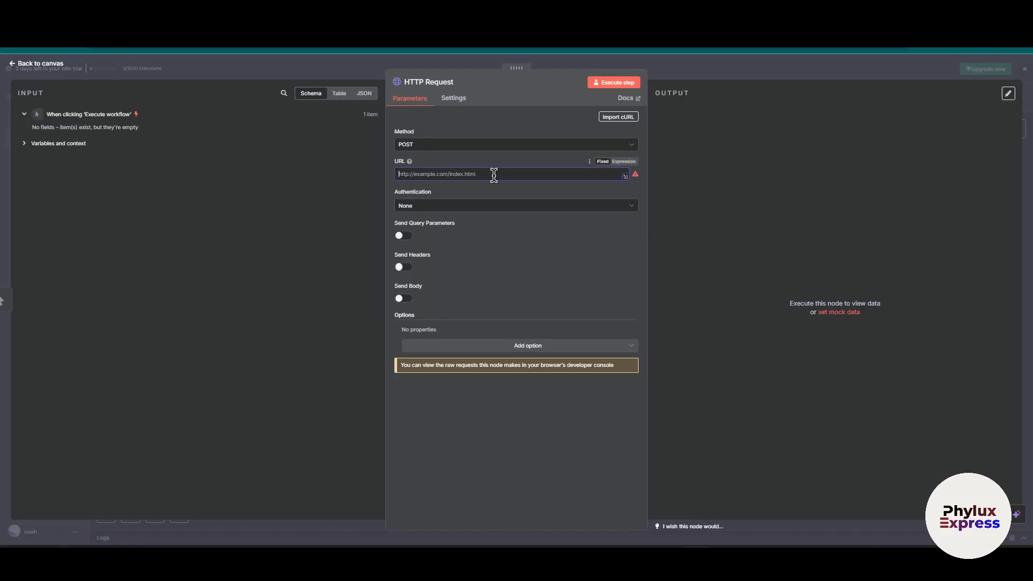
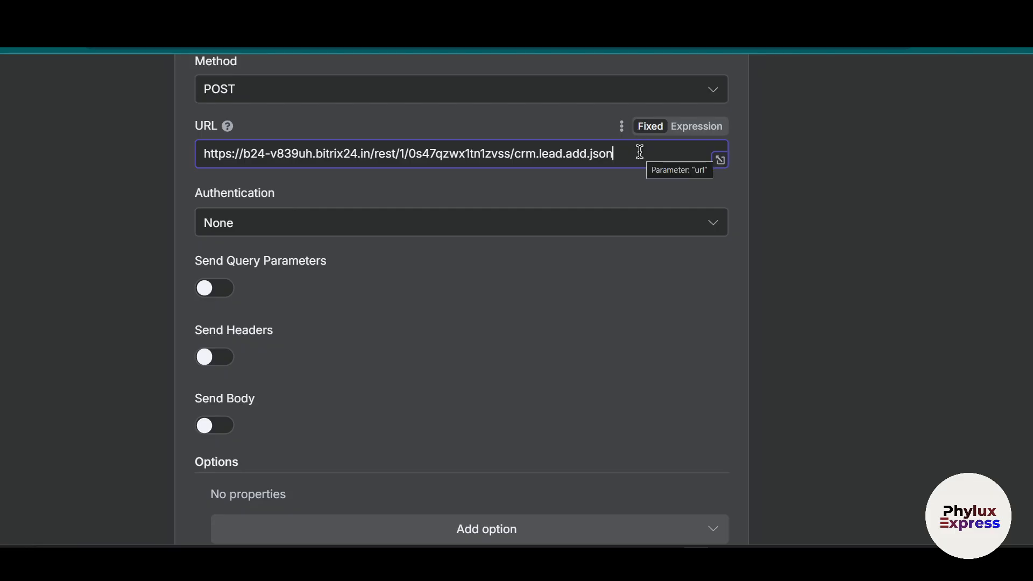
double_click(600, 153)
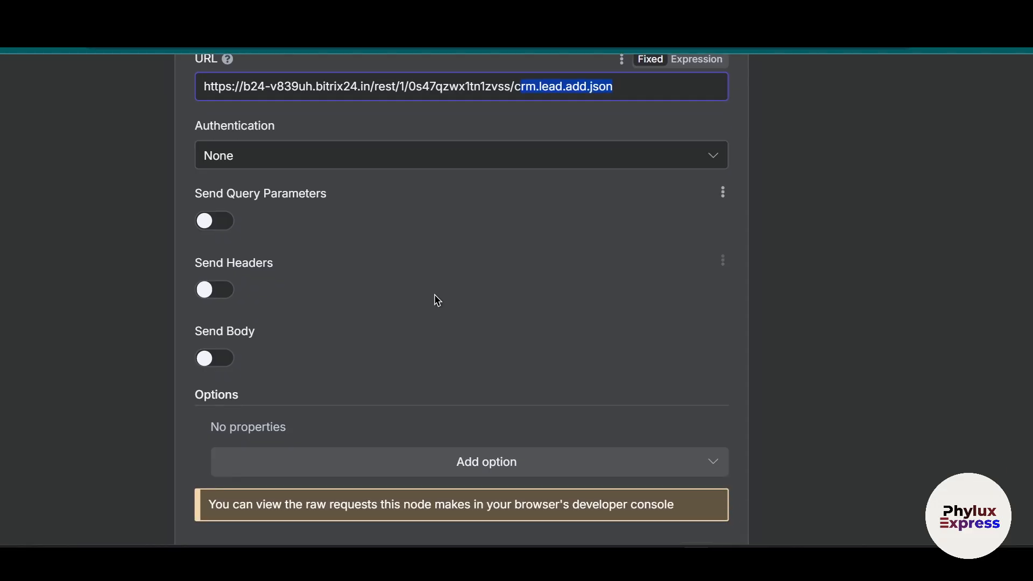
Keep JSON as Body Content Type and set Specify Body to 'Using JSON'
click(215, 358)
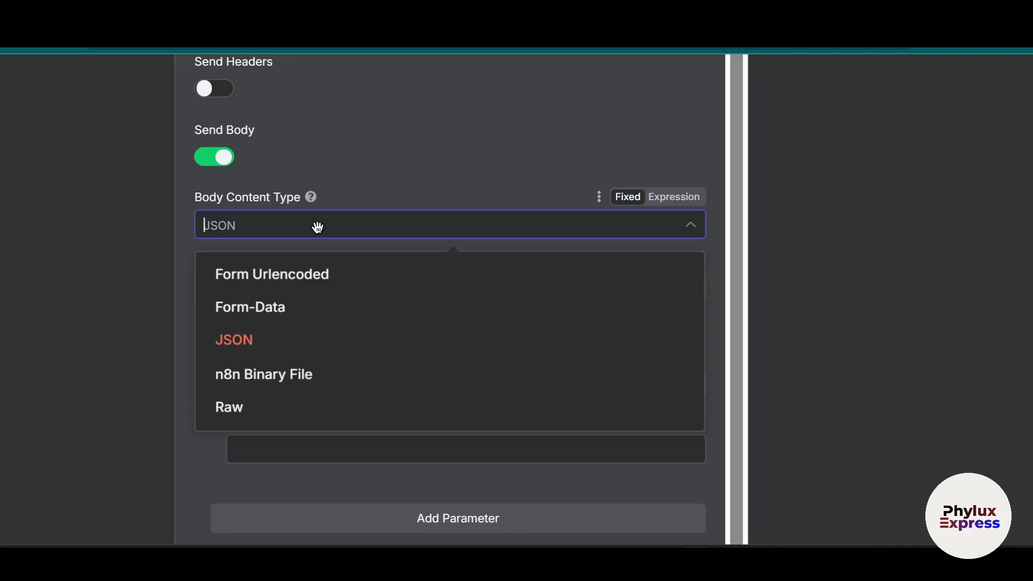
click(234, 340)
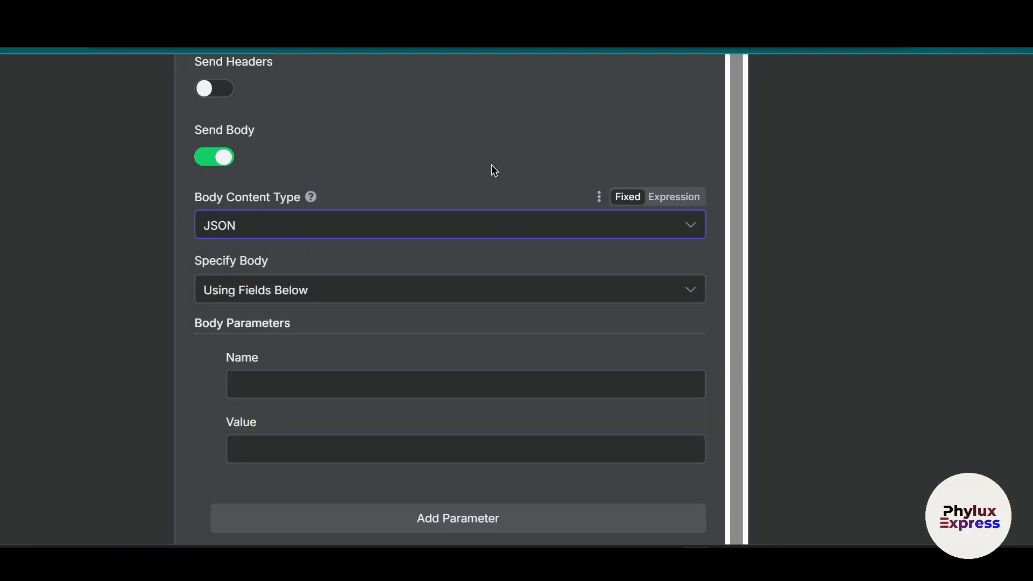
click(449, 290)
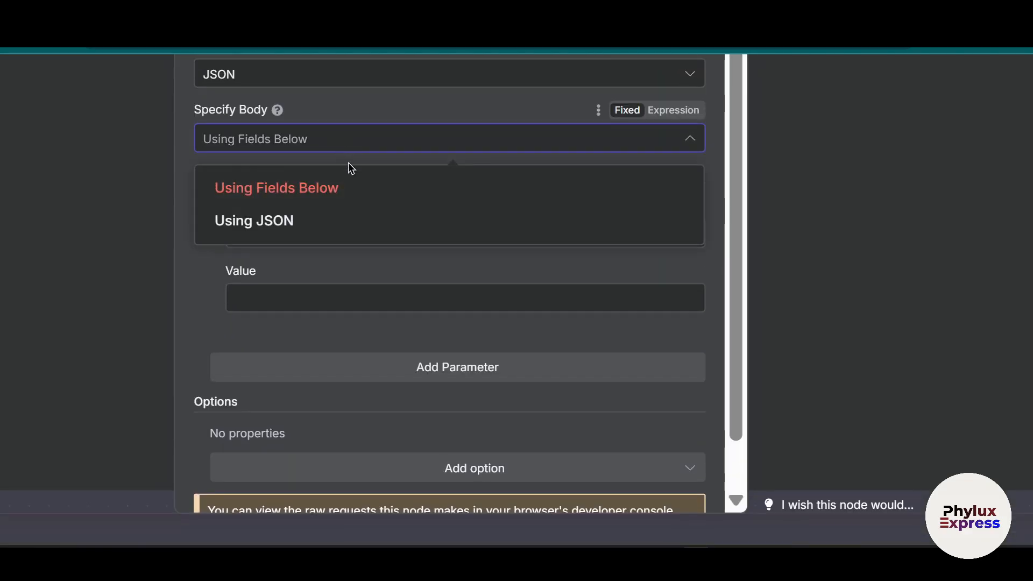
mouse_move(277, 221)
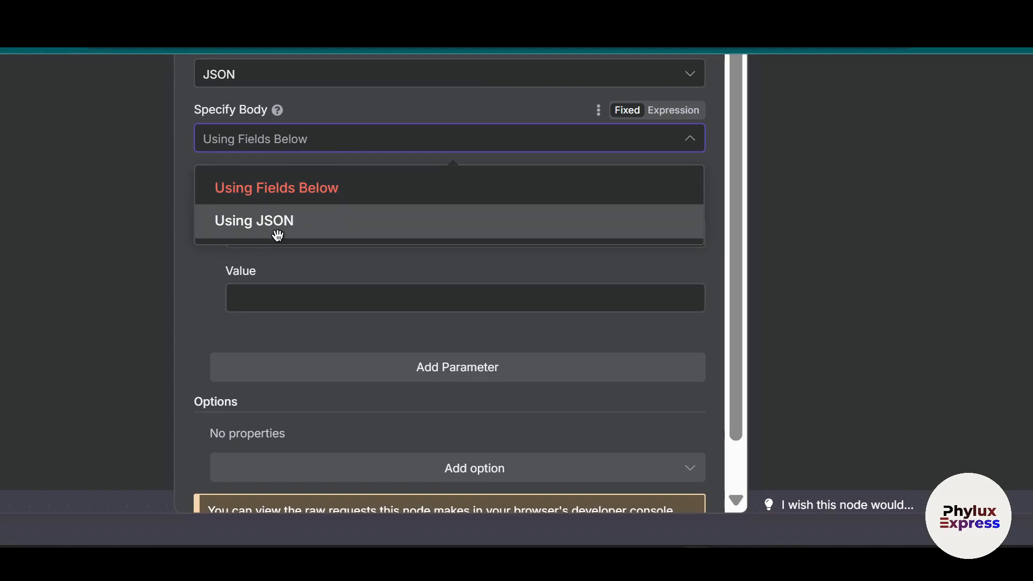
click(254, 220)
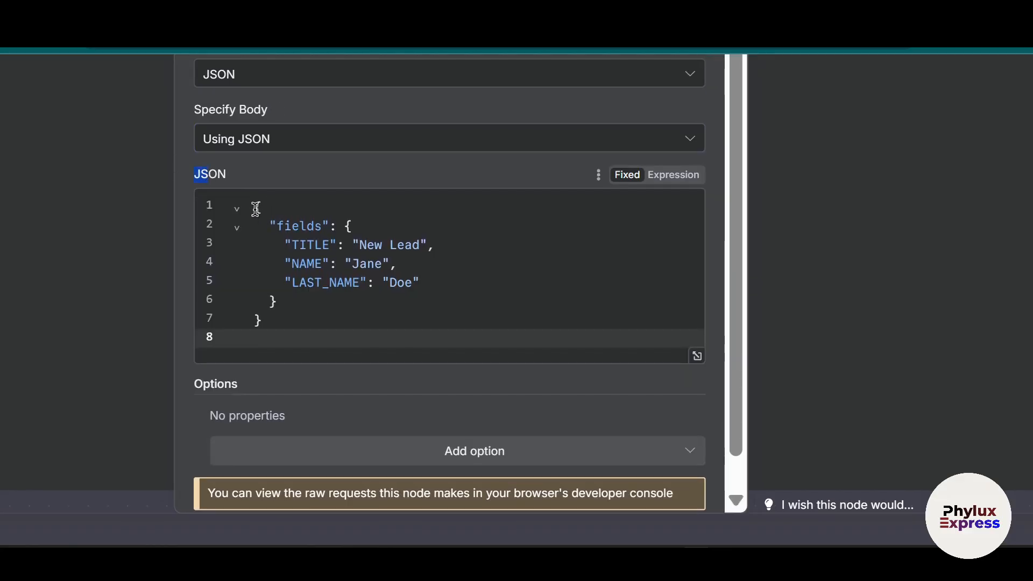
Edit the JSON body to TITLE 'Rocket crm', NAME 'Rocket', LAST_NAME 'John'
click(284, 225)
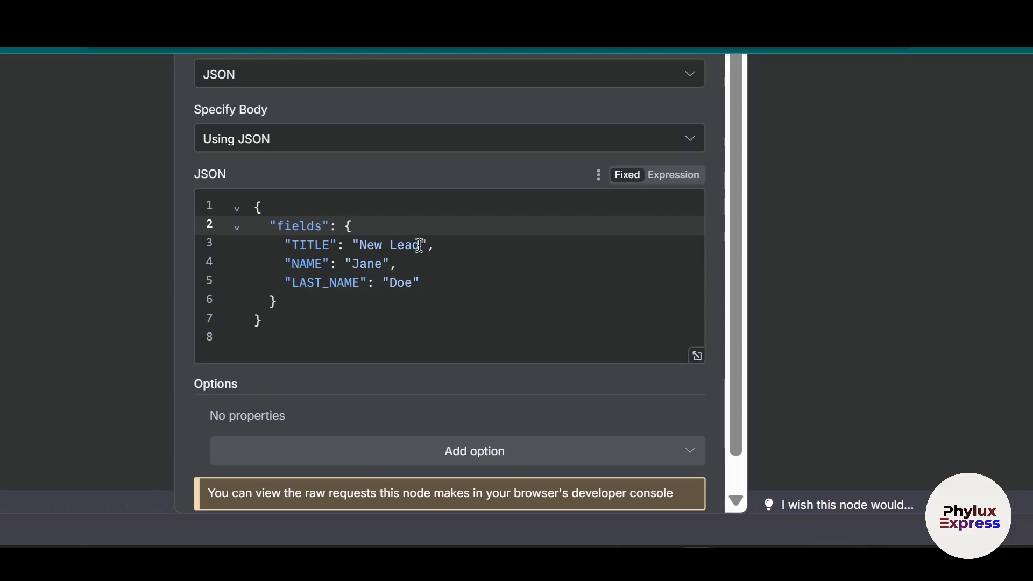
double_click(369, 244)
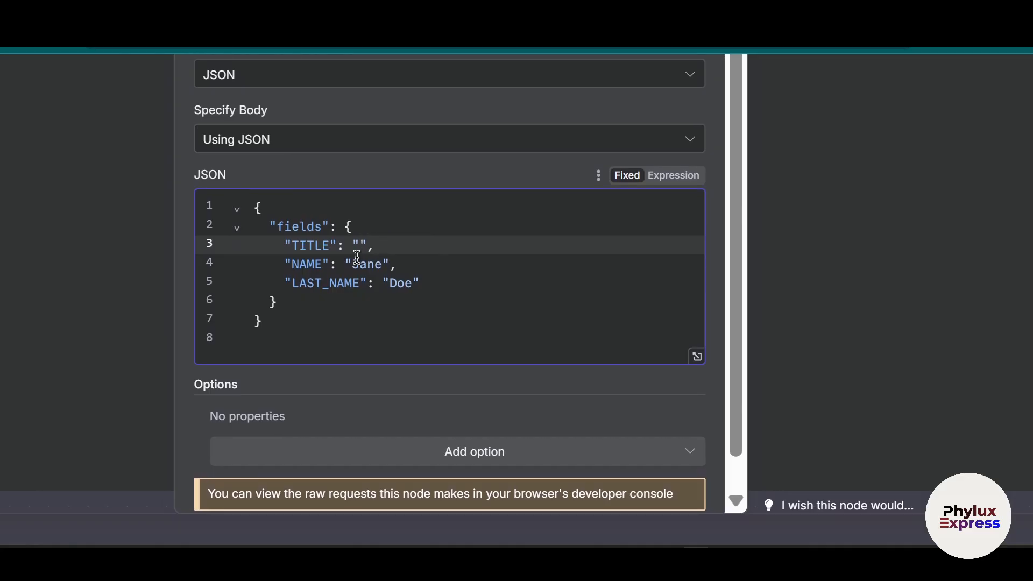
text(Rocket crm)
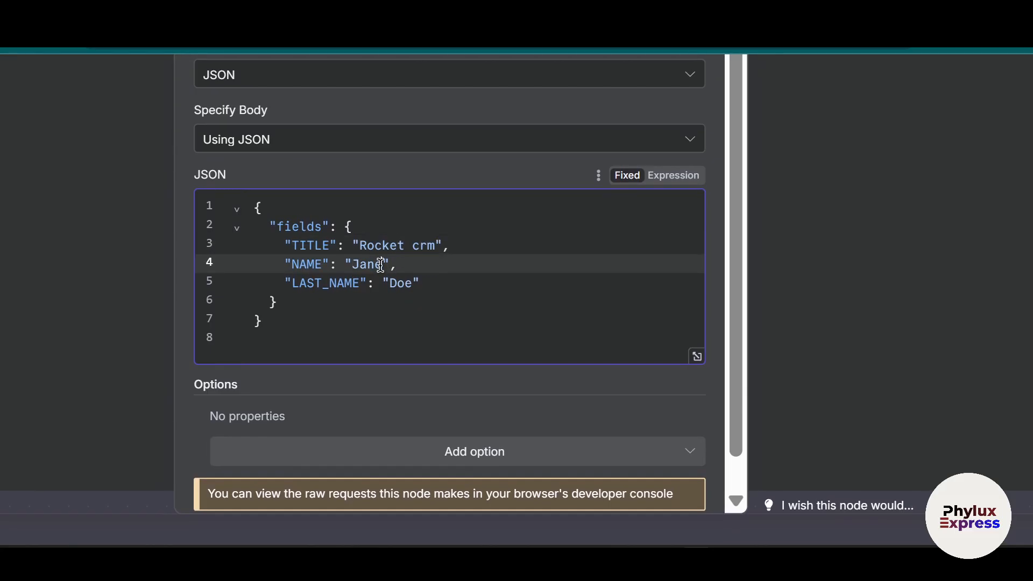
text(d)
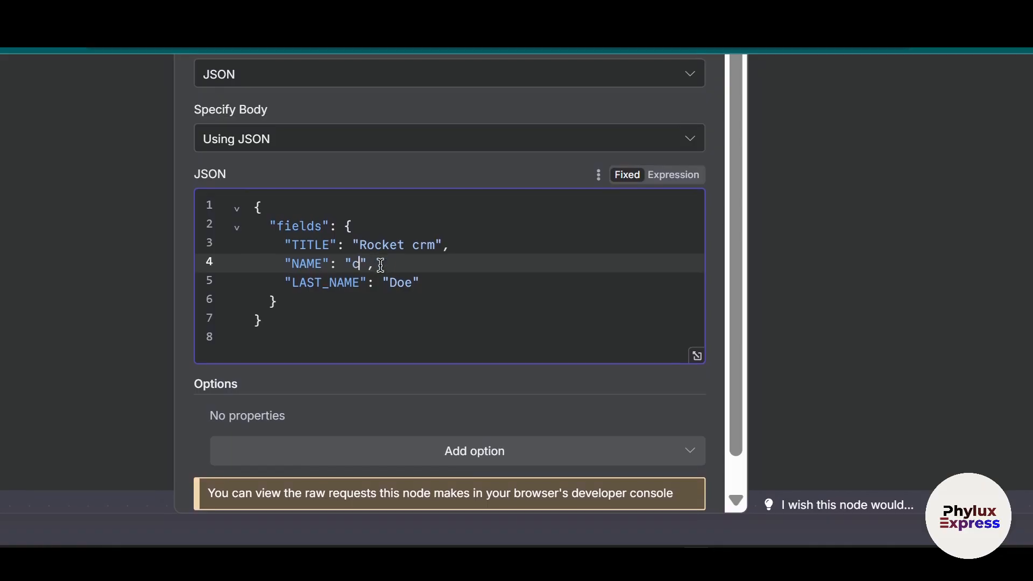
text(Ro)
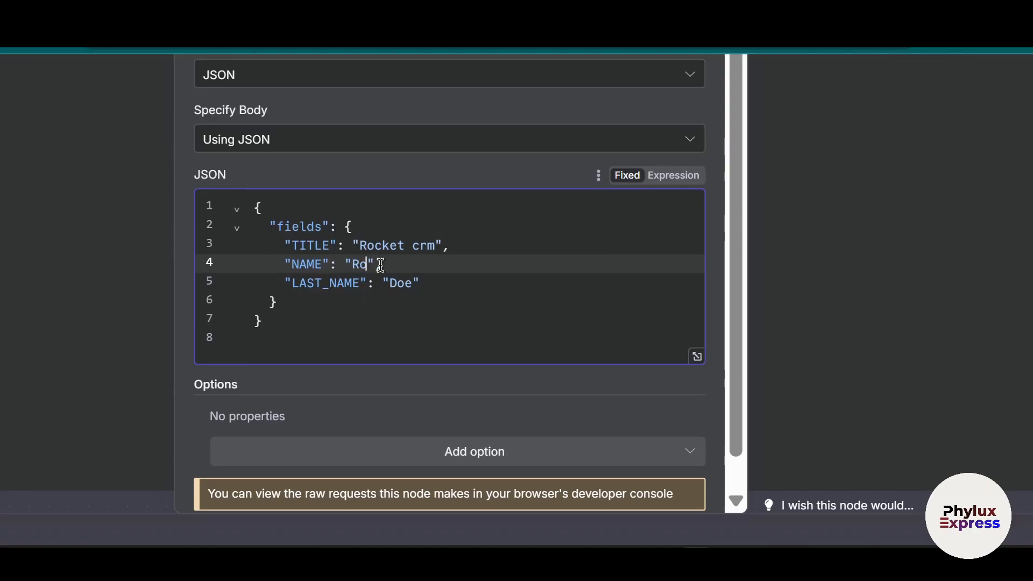
text(cket)
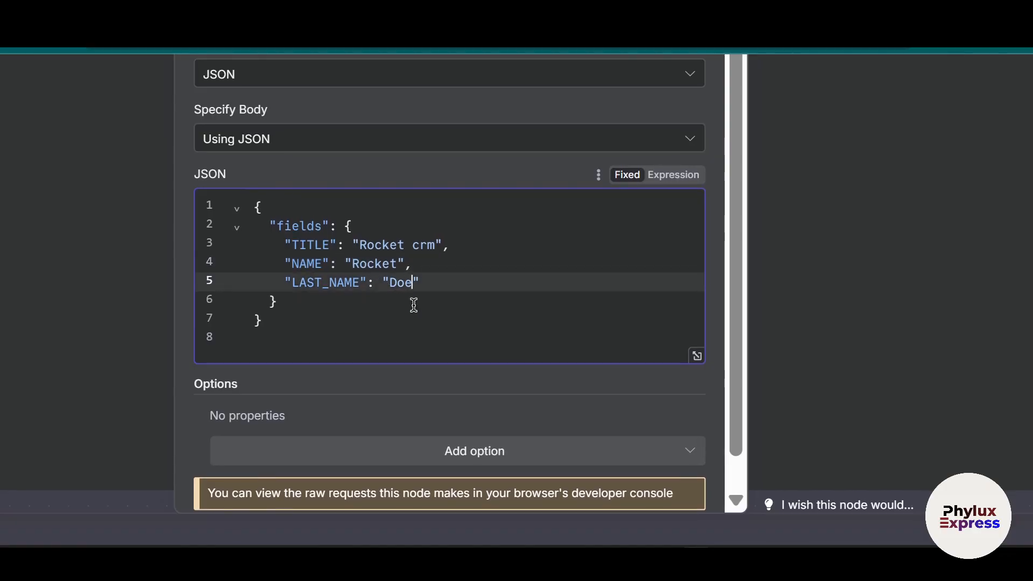
key(Backspace)
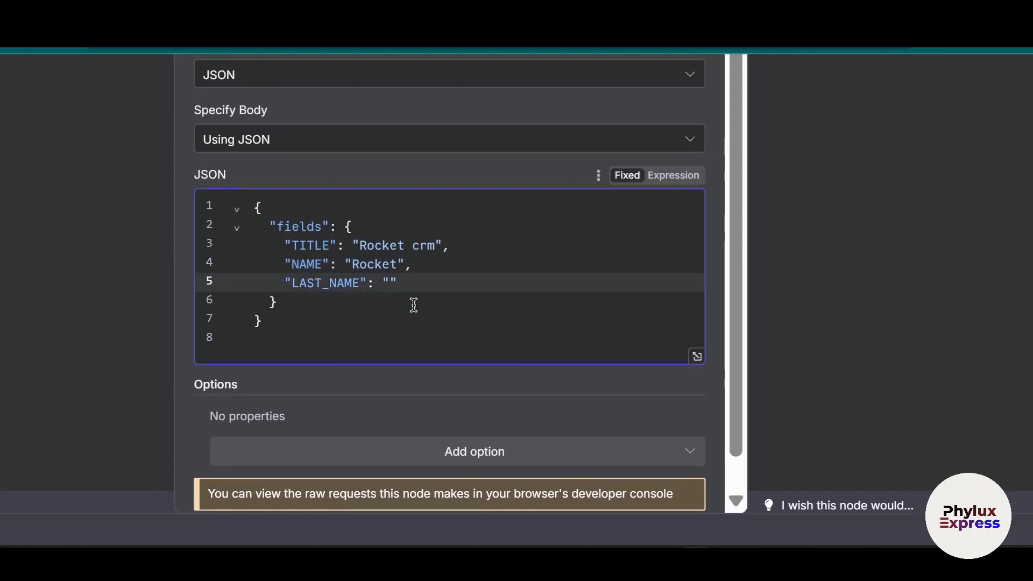
text(John)
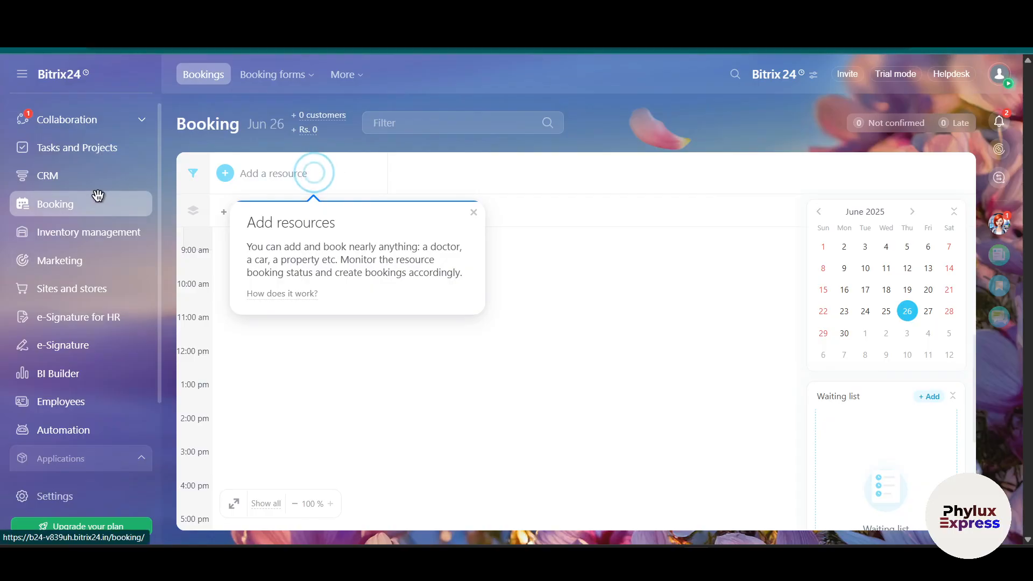
Open the Bitrix24 CRM deals board and add a quick deal under Create papers
click(48, 175)
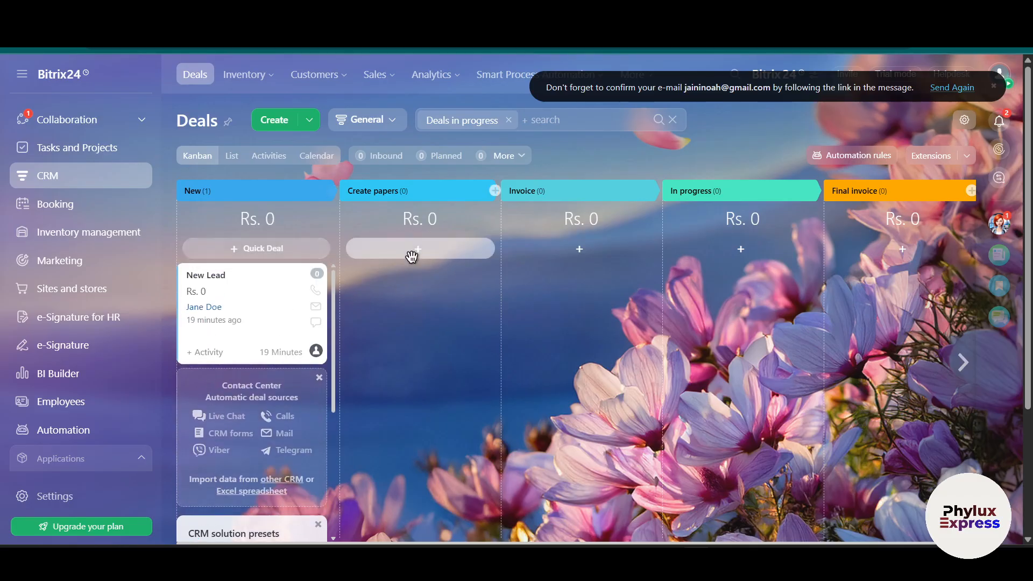
click(419, 249)
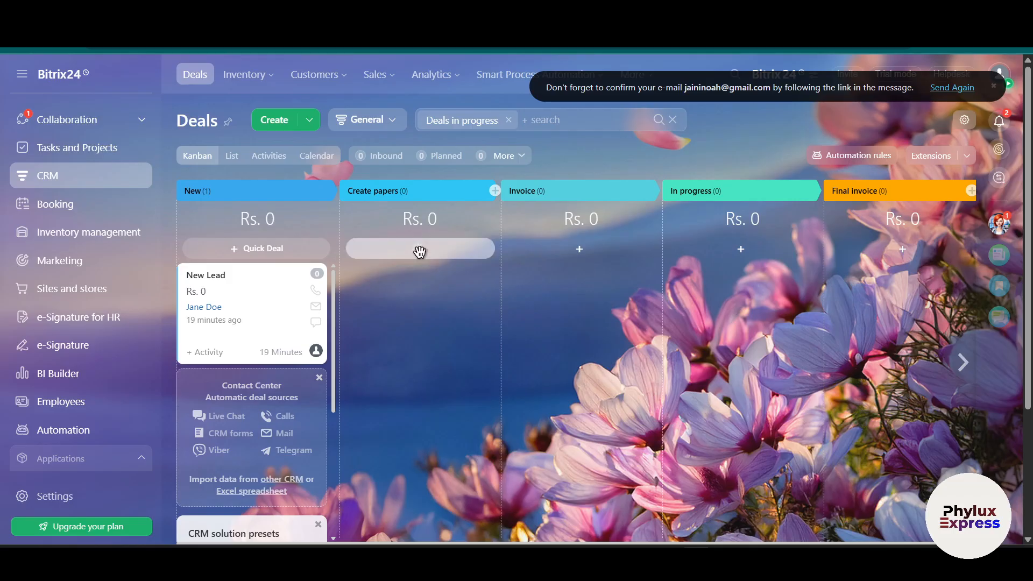
click(420, 248)
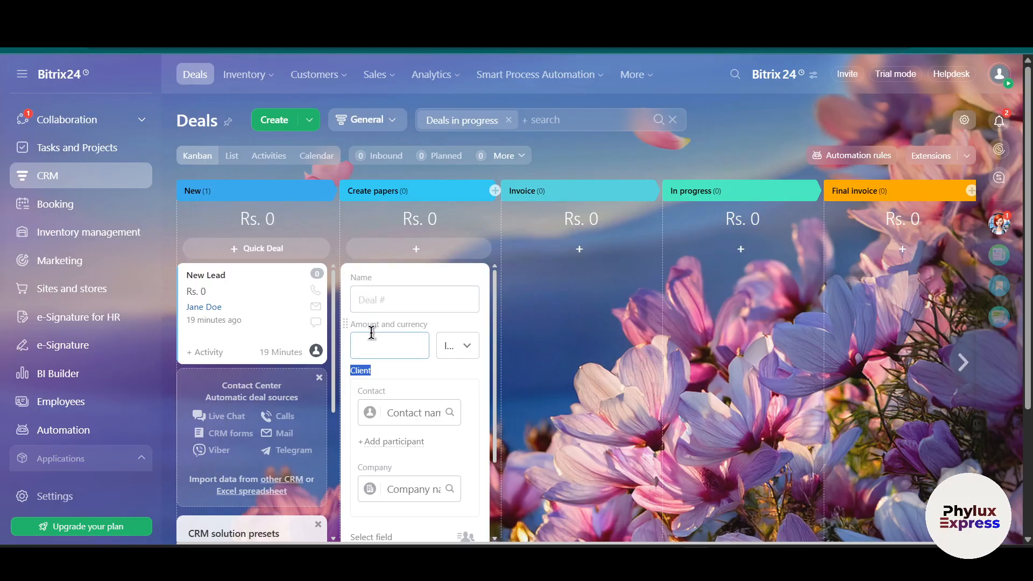
mouse_move(654, 497)
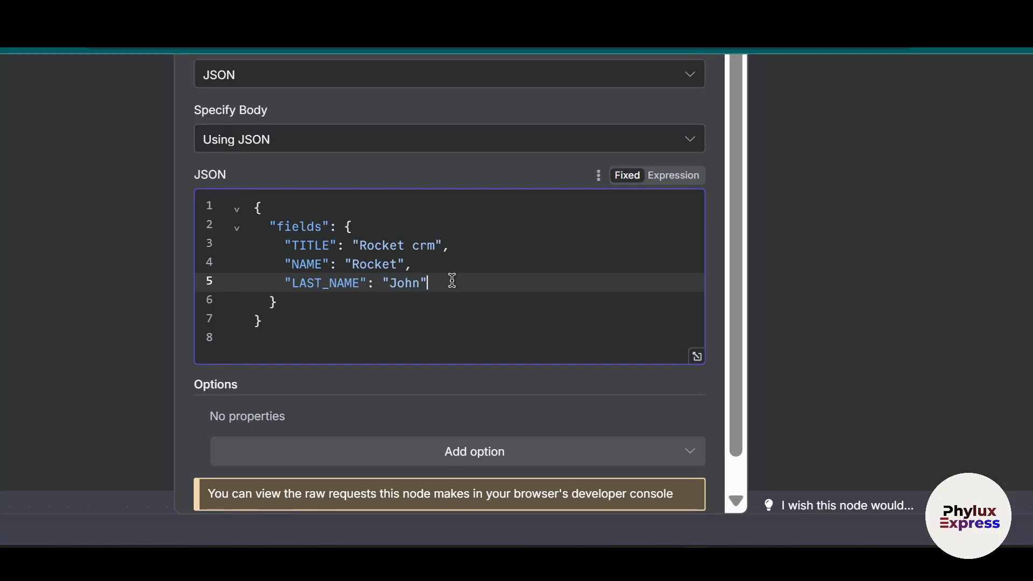
key(Enter)
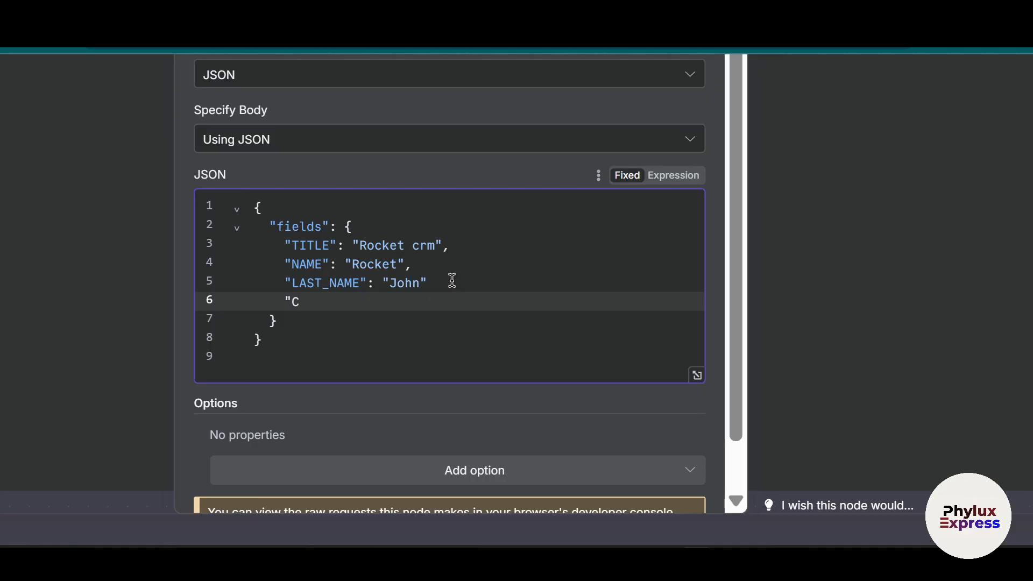
text(LIENT)
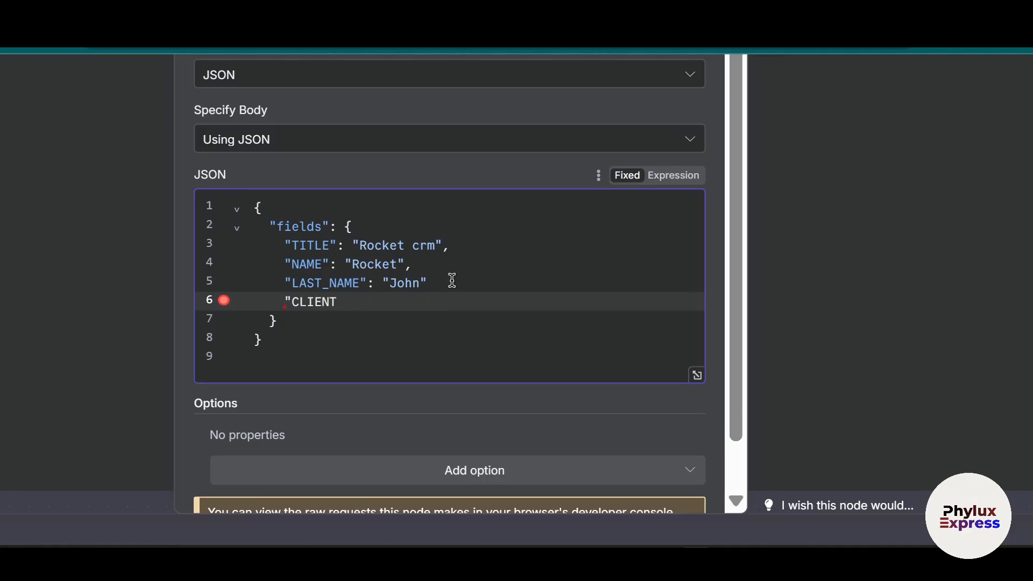
text(":)
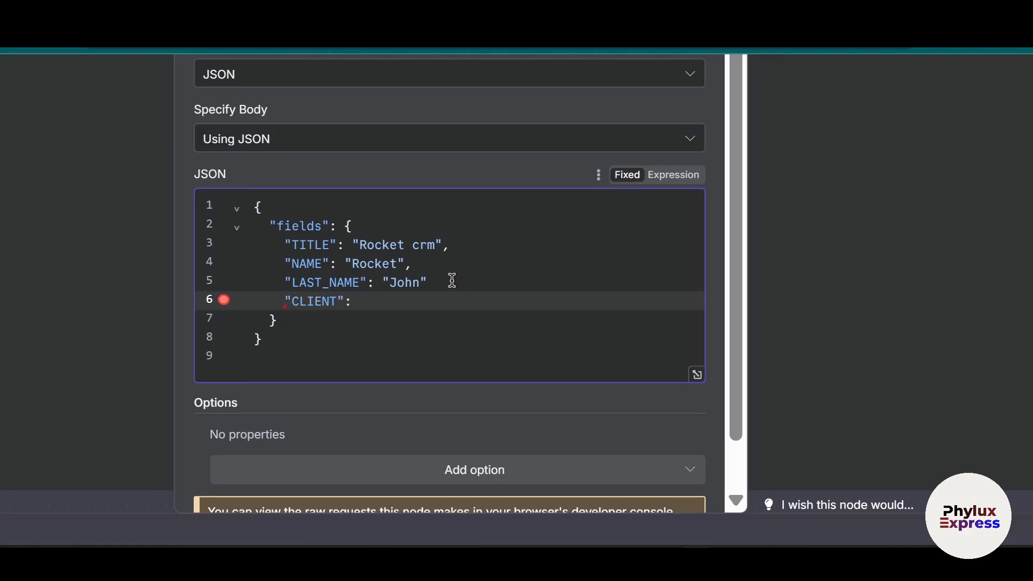
text(")
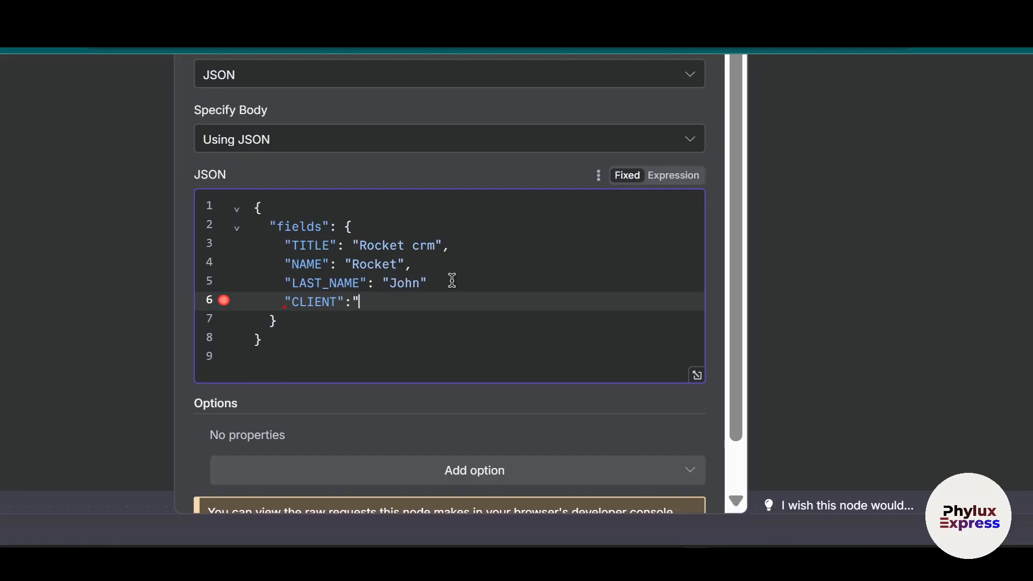
text(non)
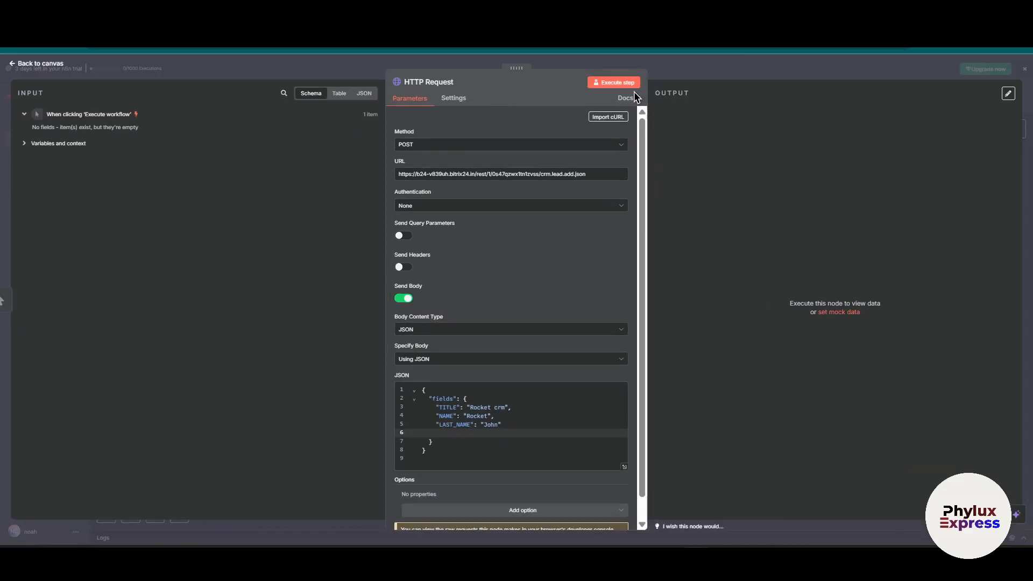
Execute the HTTP Request step, confirm Bitrix24 returns result 4, and return to the canvas
click(616, 82)
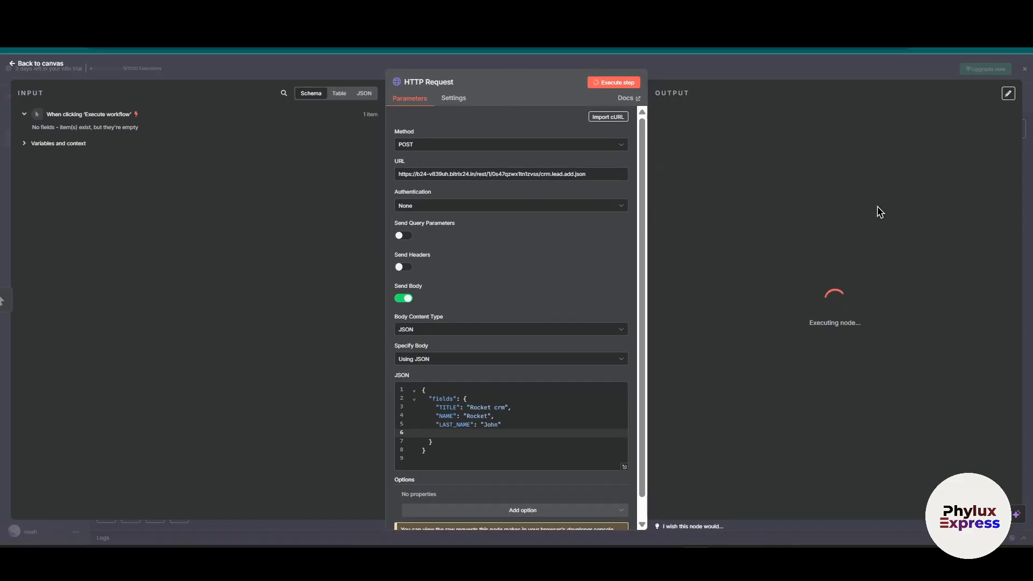
click(616, 82)
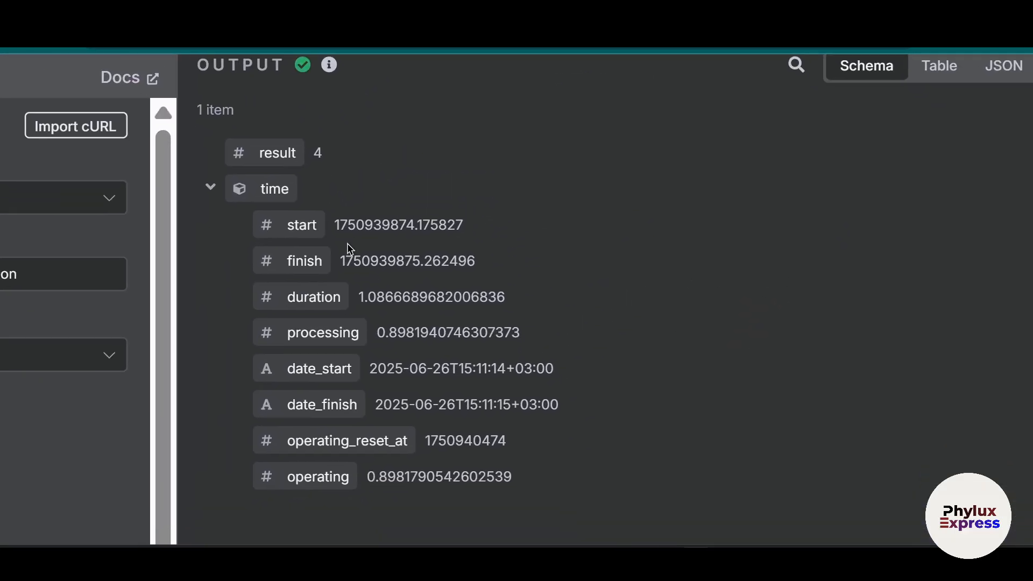
mouse_move(377, 322)
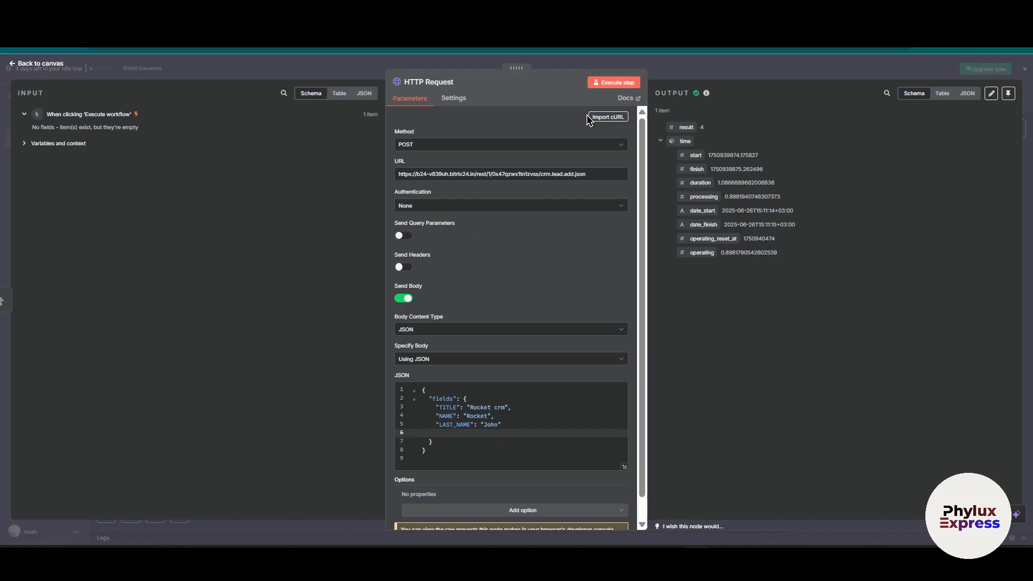
mouse_move(734, 103)
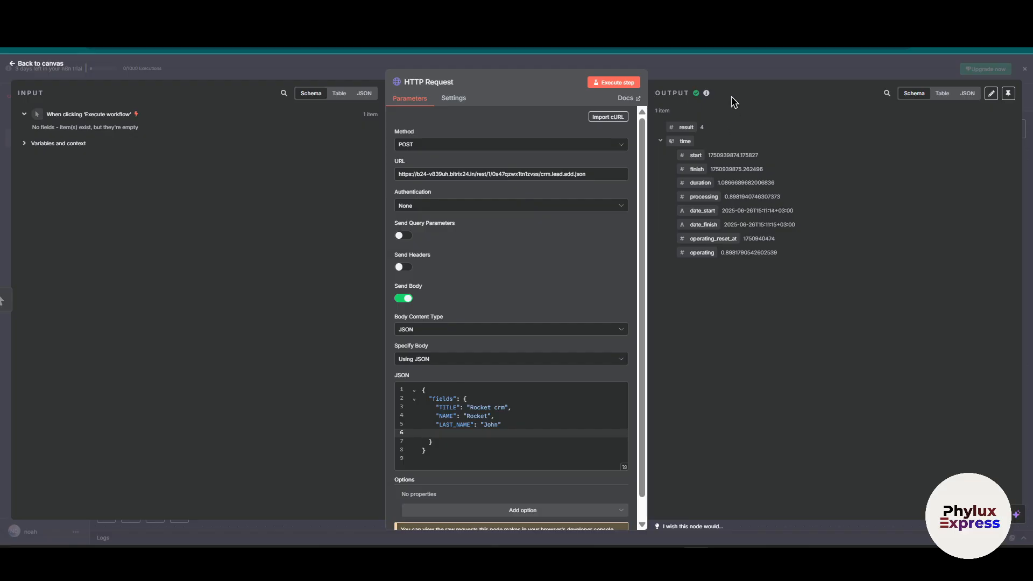
click(38, 63)
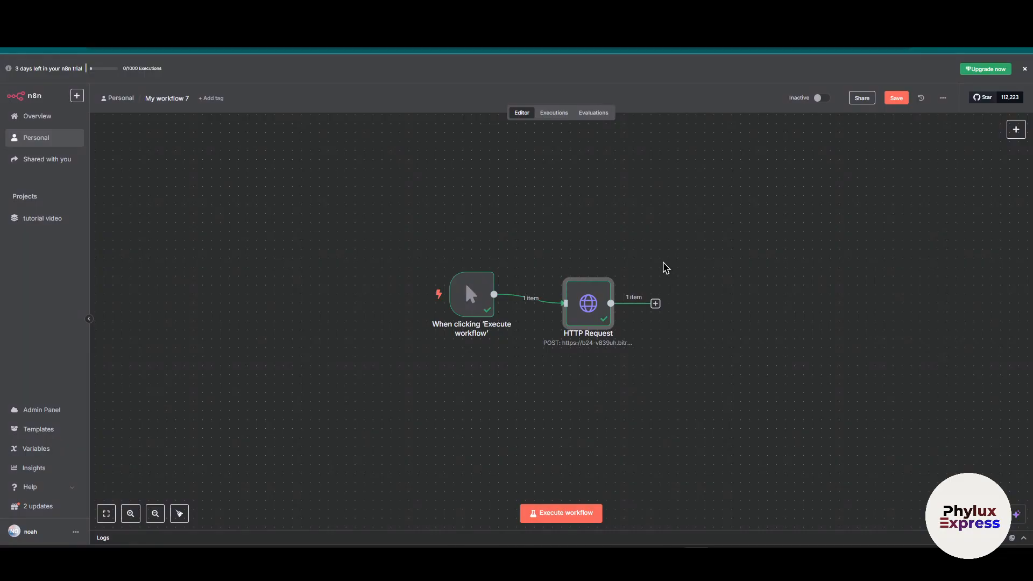
mouse_move(655, 265)
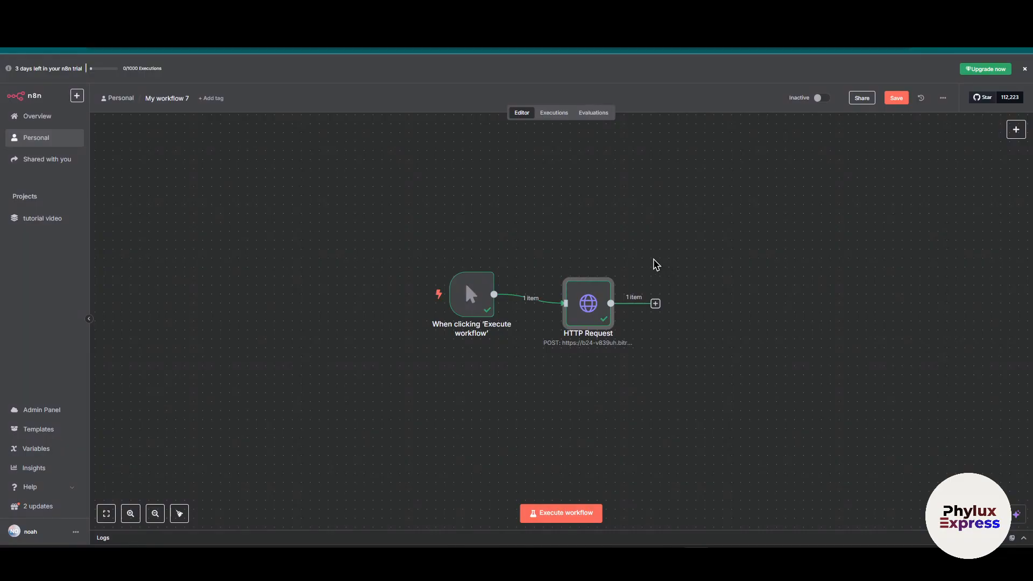